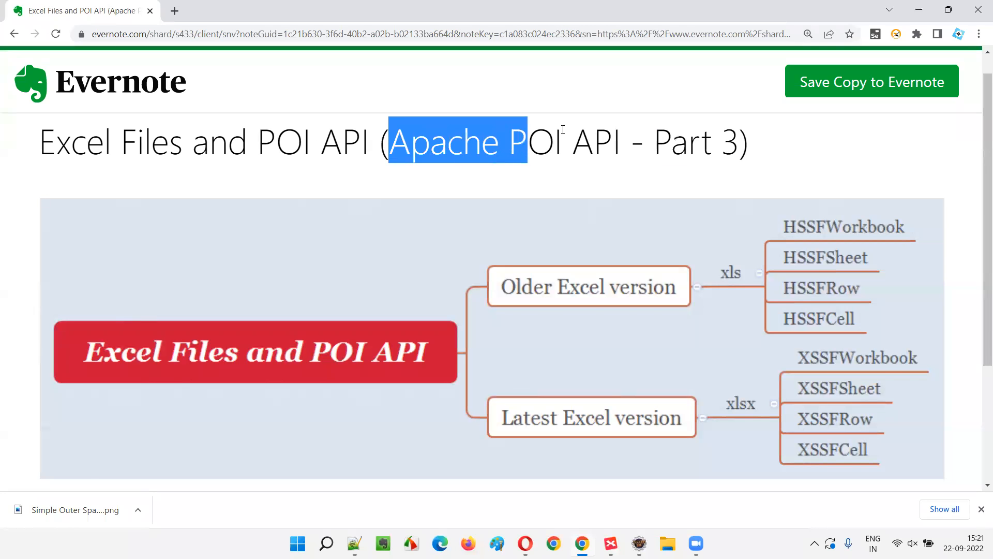
Step: Highlight 'Apache POI API' and 'Excel Files' in the Evernote note title while introducing Part 3
drag(525, 142, 620, 142)
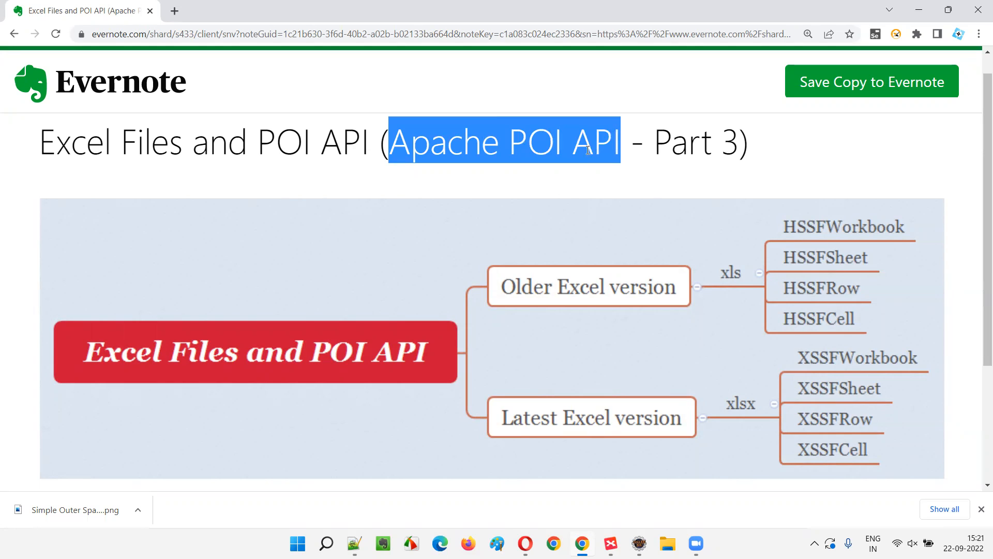
click(550, 186)
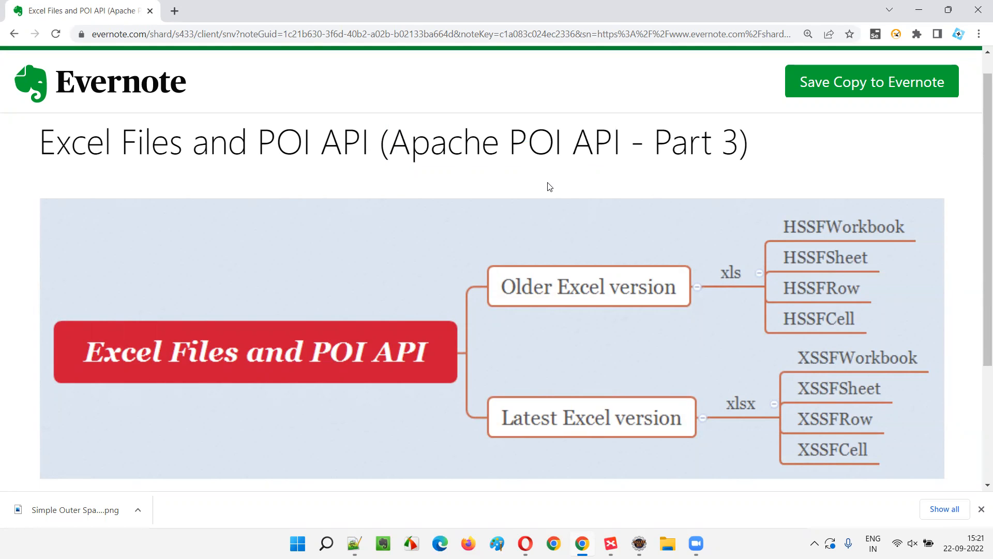
mouse_move(296, 204)
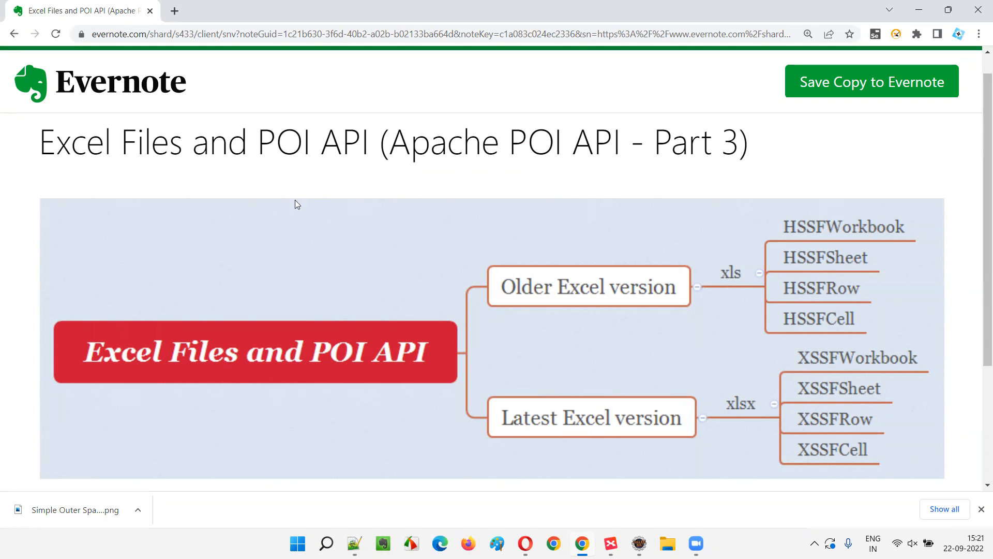
drag(256, 142, 365, 142)
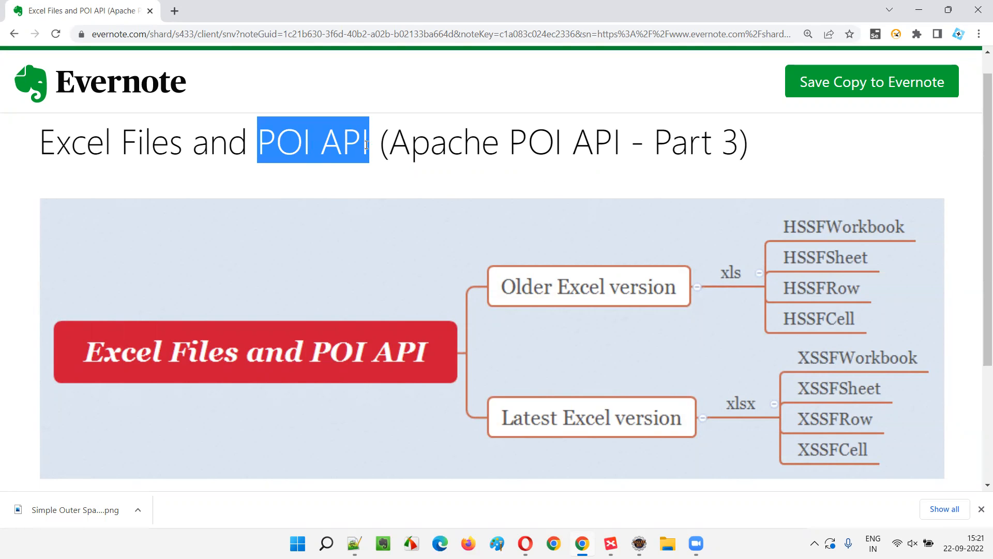
double_click(93, 143)
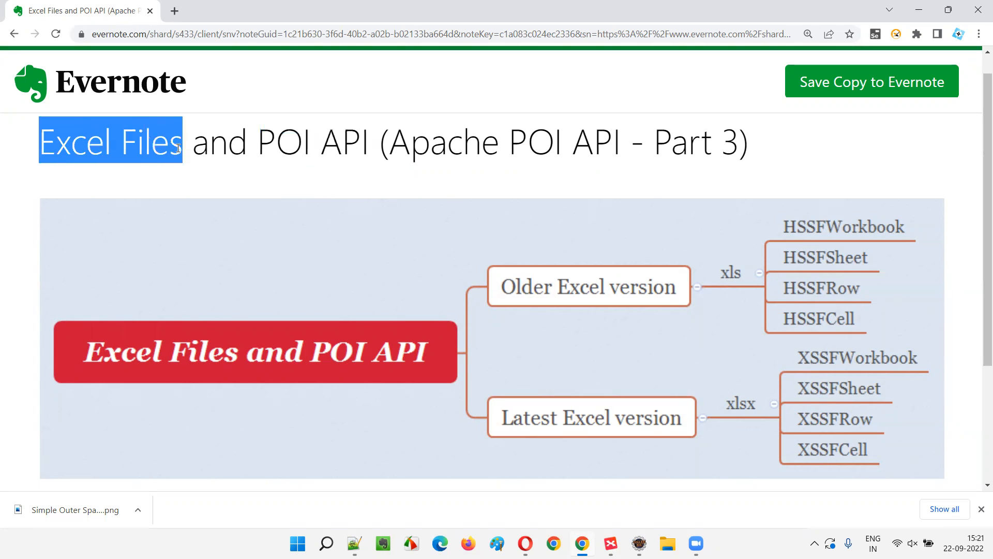
click(267, 170)
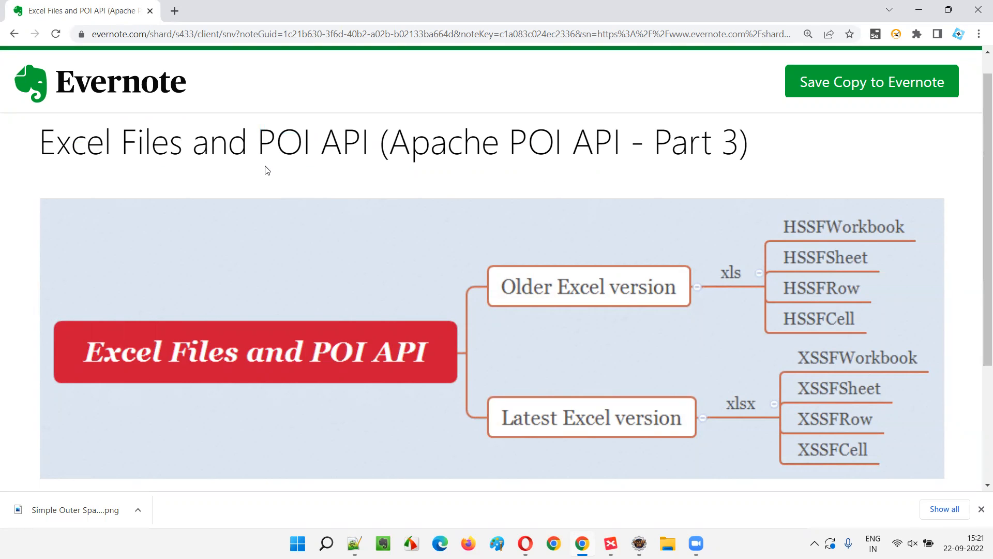
Step: Switch to the Apache POI mind map and select the 'Excel Files and POI API Classes' topic
click(610, 542)
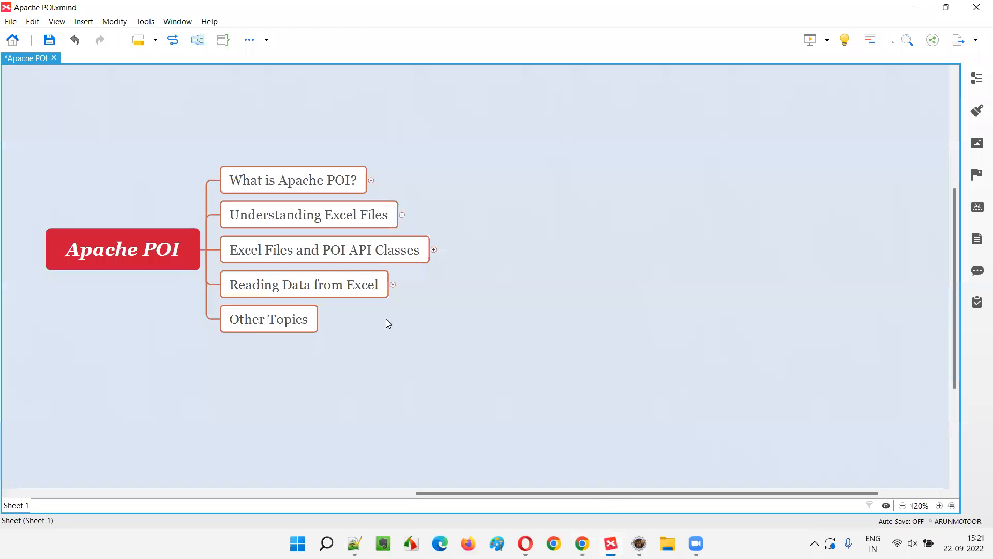
click(324, 249)
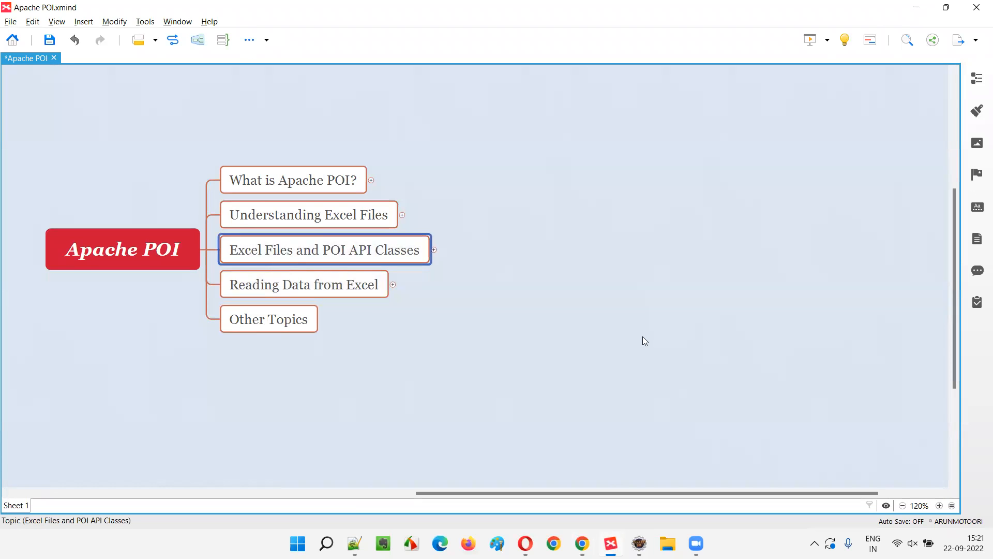
mouse_move(641, 337)
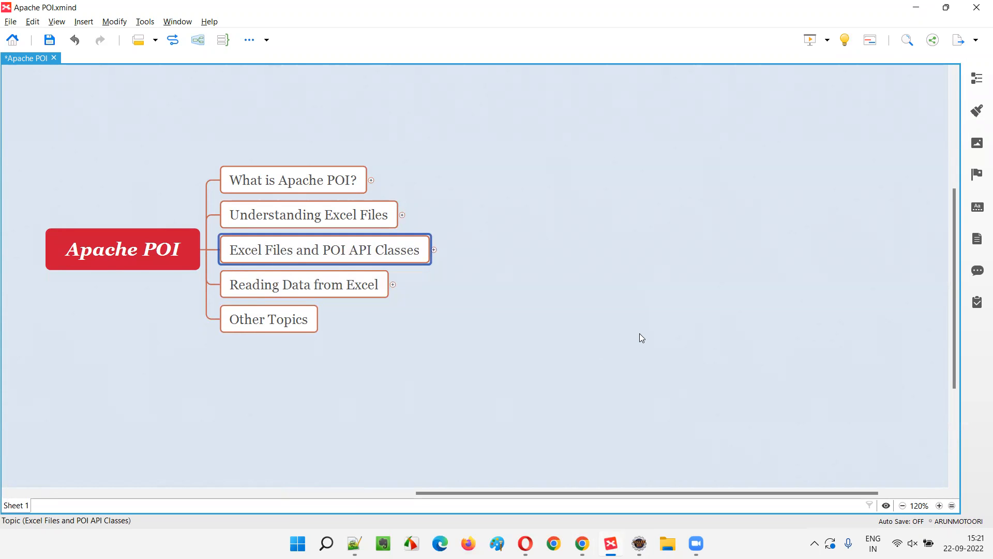
mouse_move(633, 336)
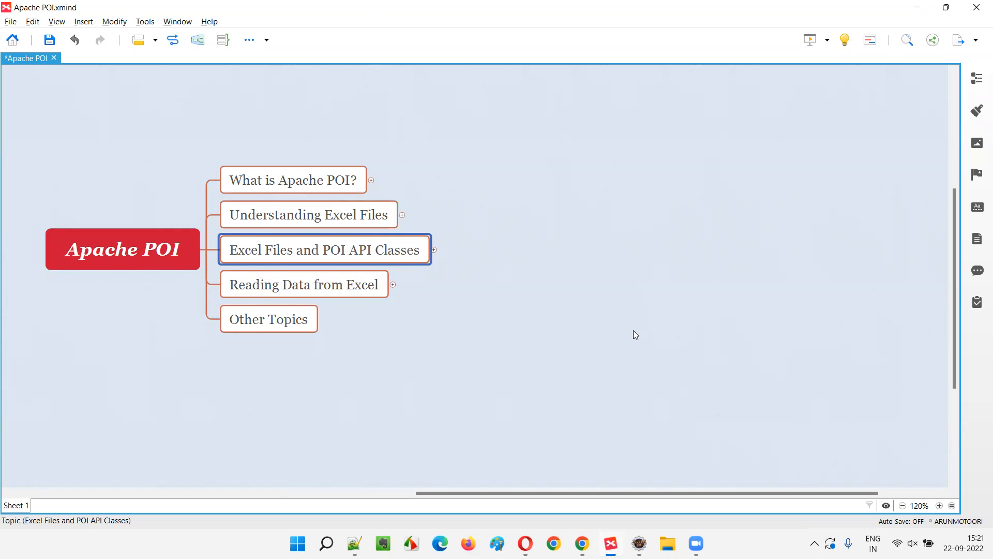
mouse_move(633, 270)
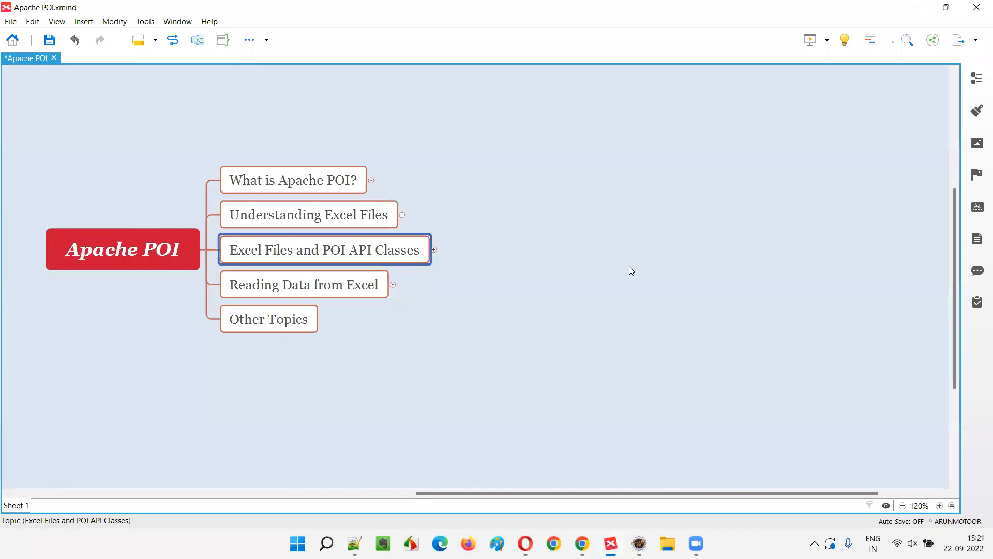
mouse_move(614, 293)
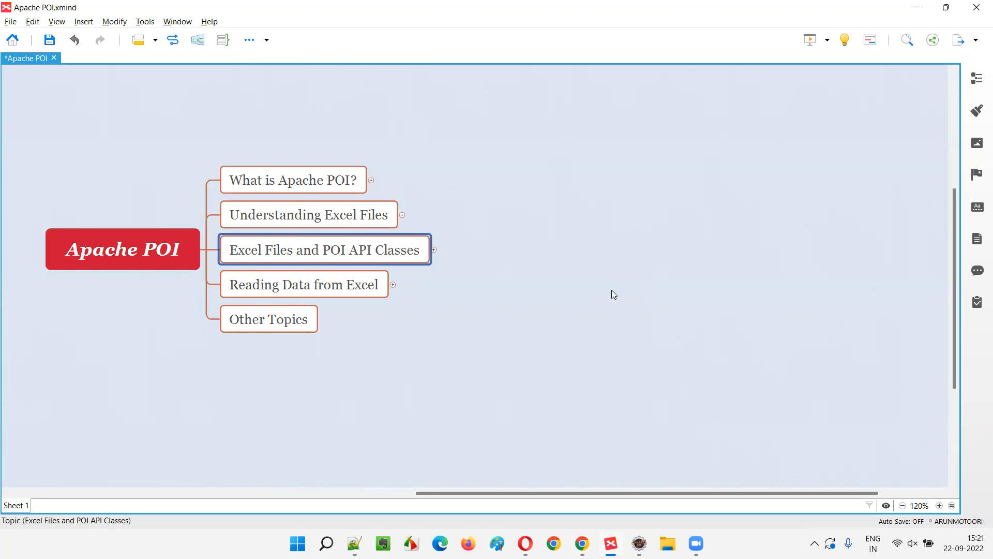
mouse_move(623, 285)
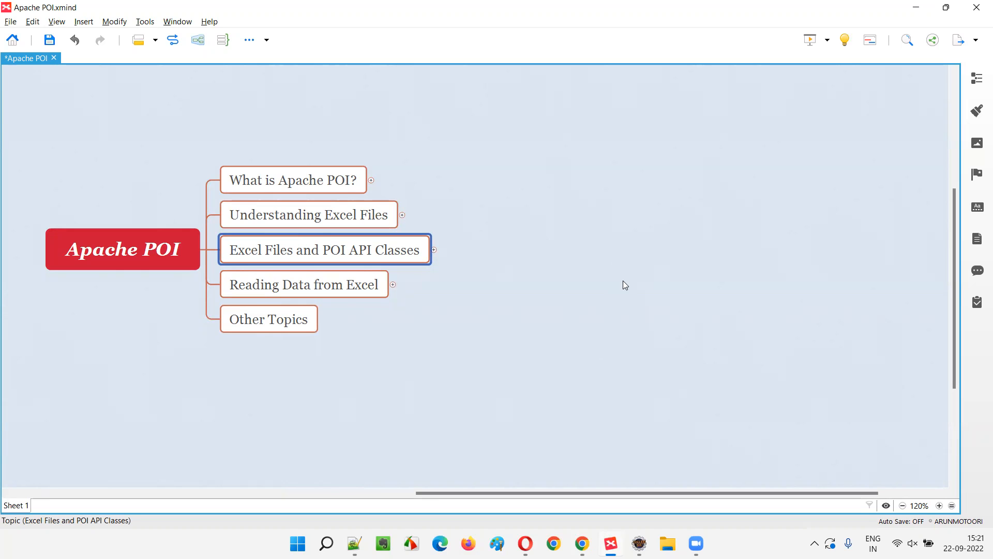
mouse_move(629, 289)
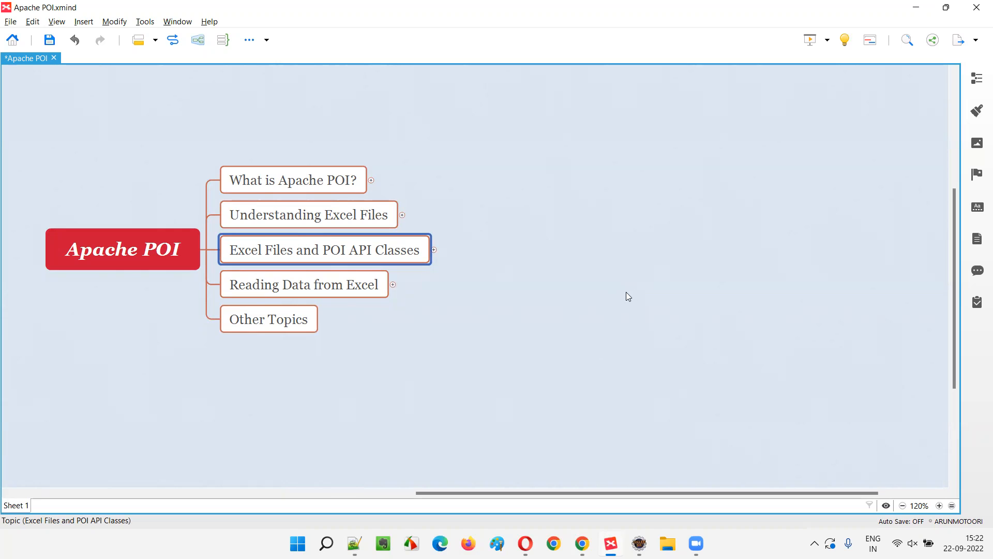
mouse_move(625, 295)
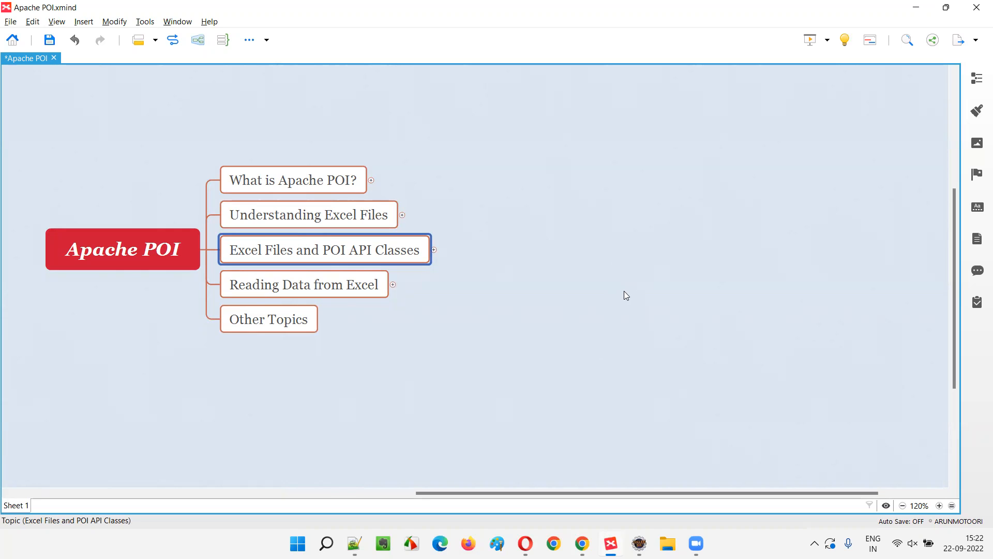
mouse_move(631, 294)
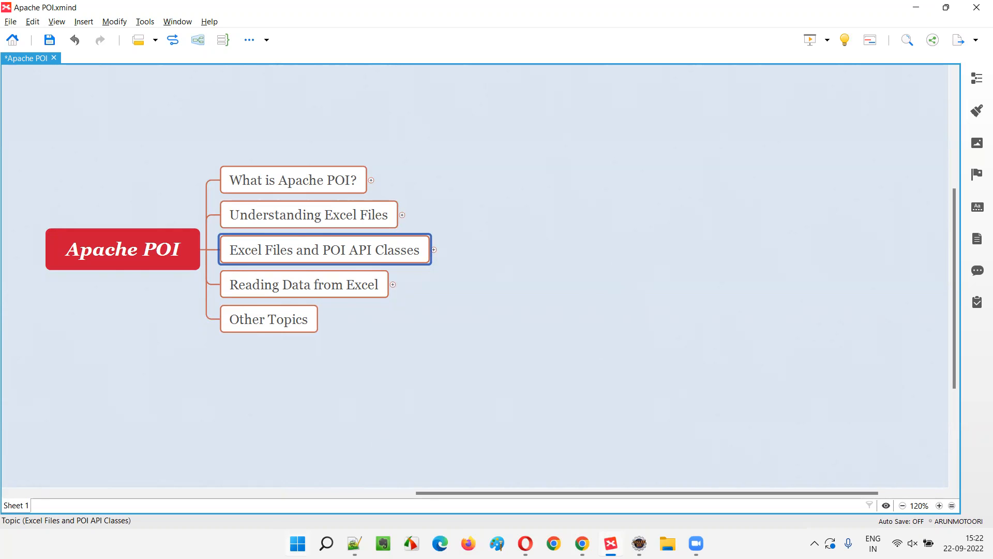
mouse_move(706, 397)
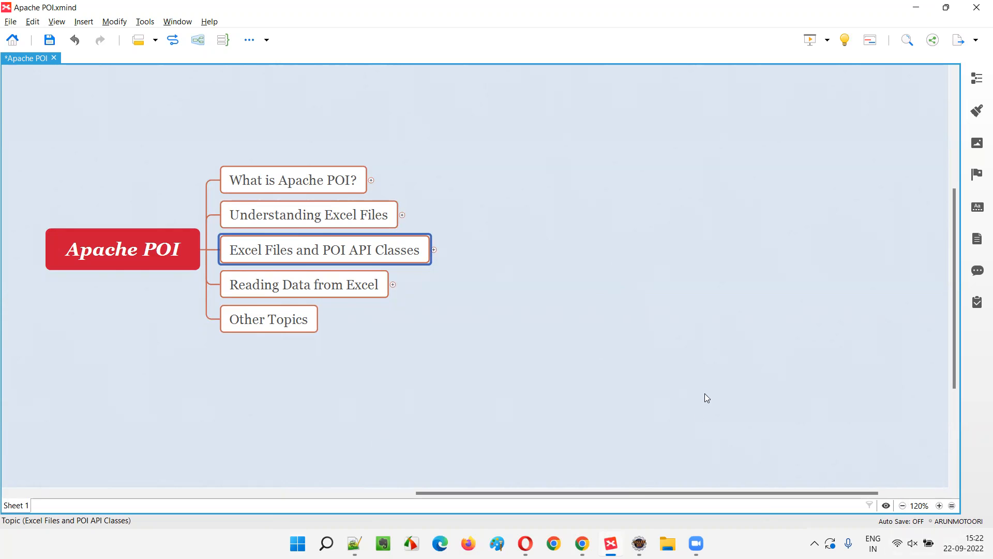
mouse_move(546, 345)
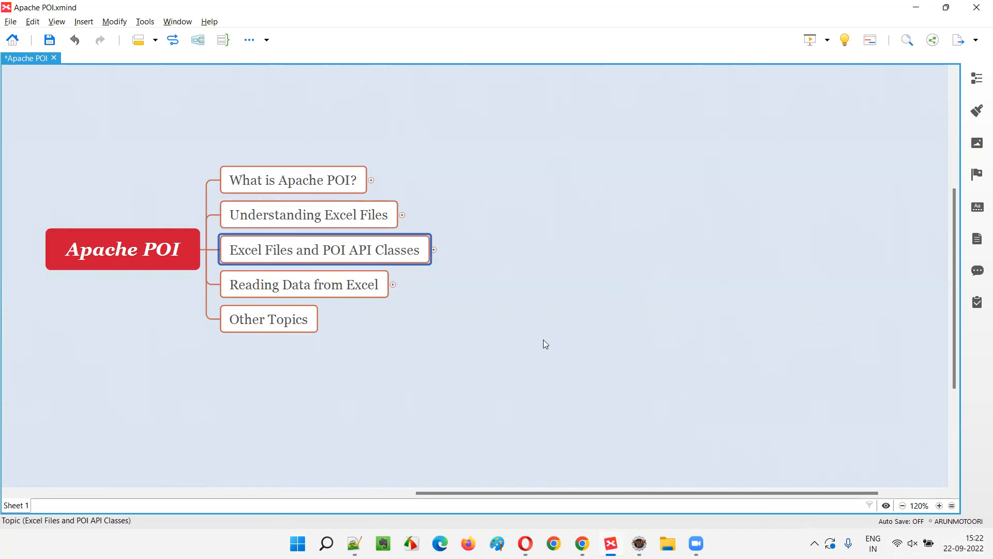
mouse_move(528, 240)
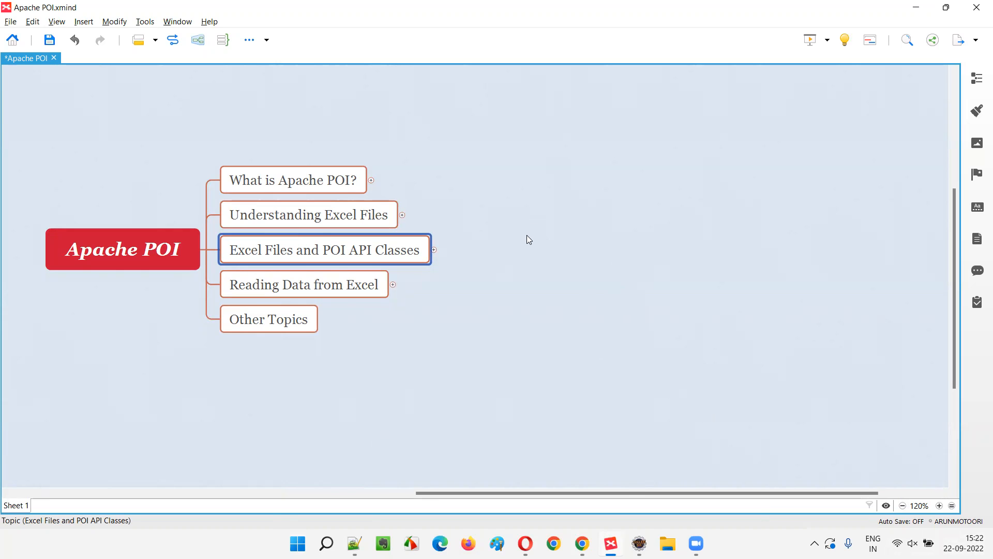
mouse_move(535, 237)
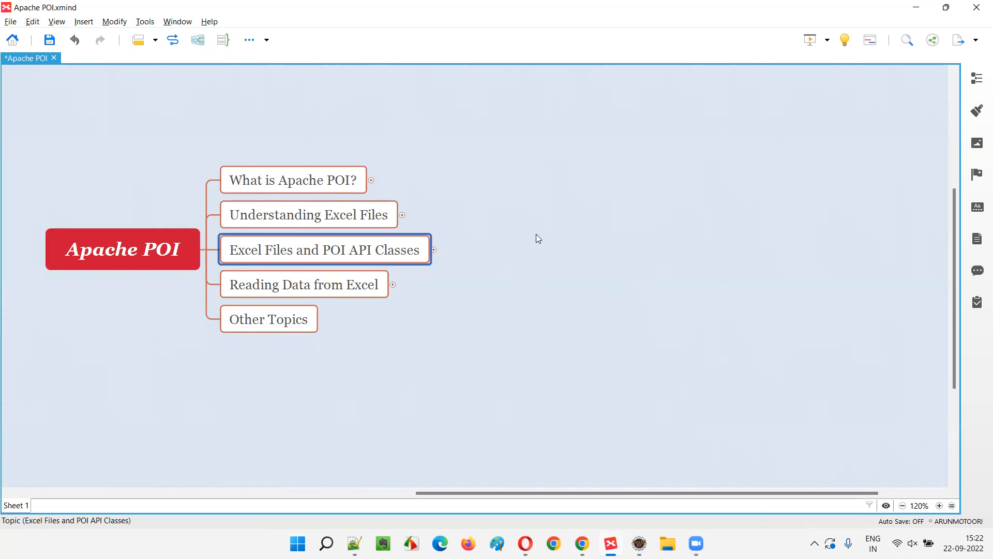
mouse_move(544, 236)
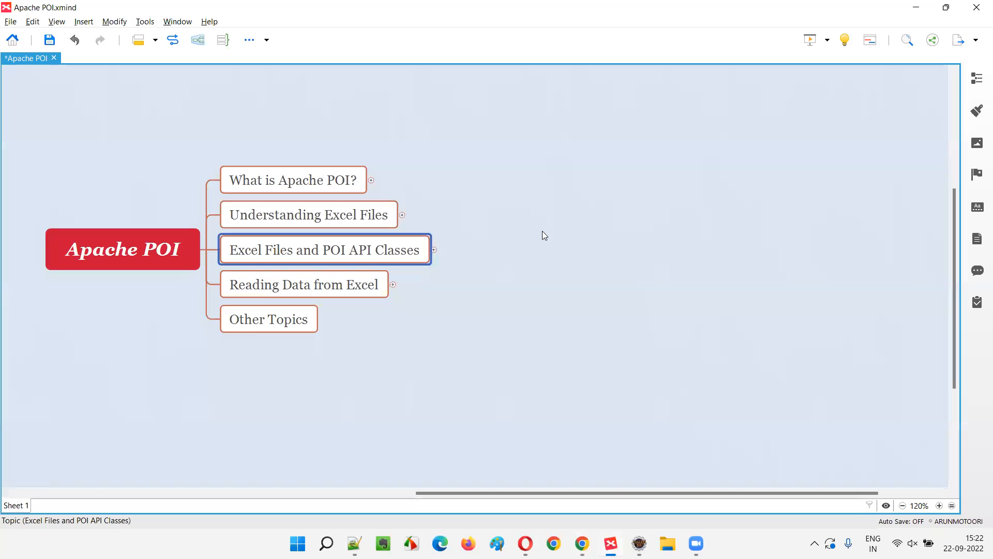
mouse_move(542, 244)
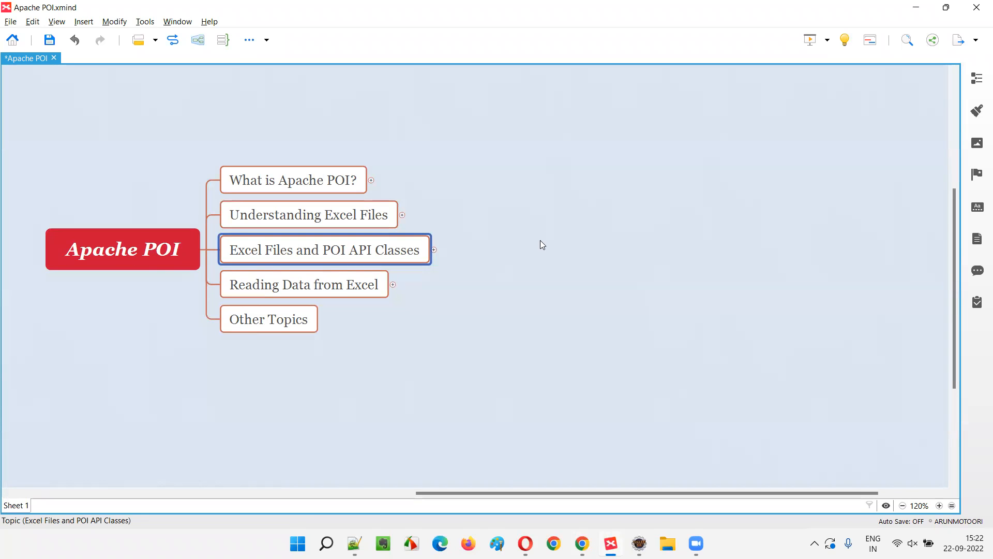
mouse_move(539, 240)
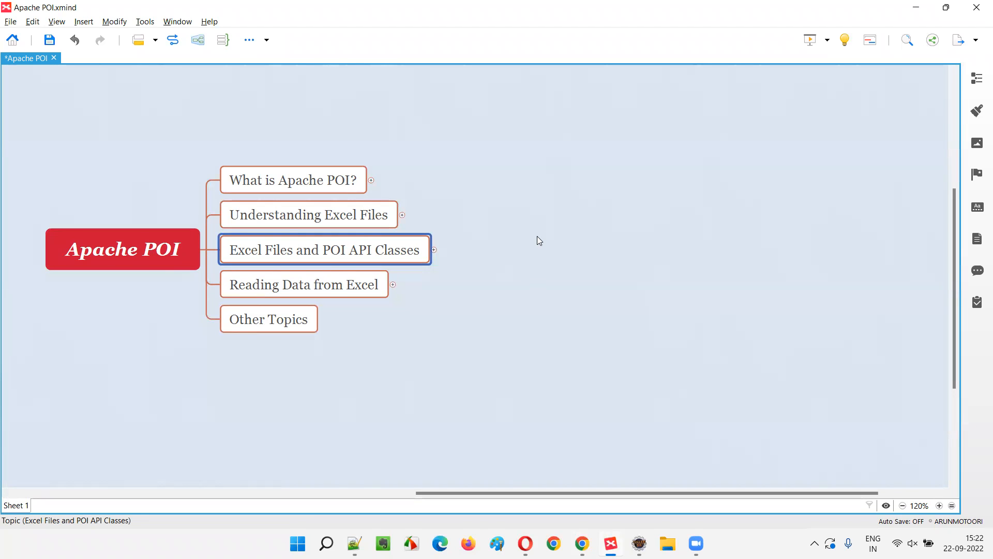
mouse_move(536, 237)
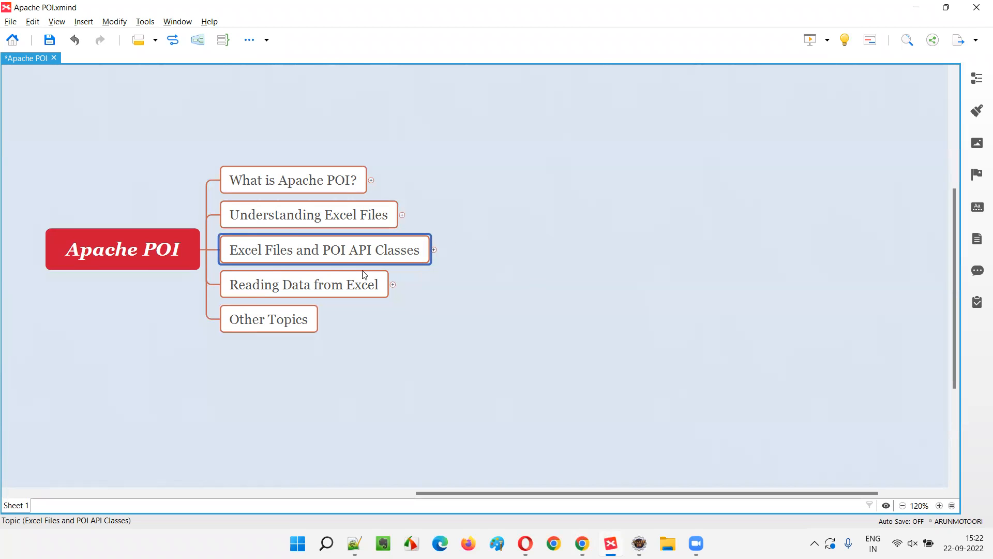
mouse_move(371, 258)
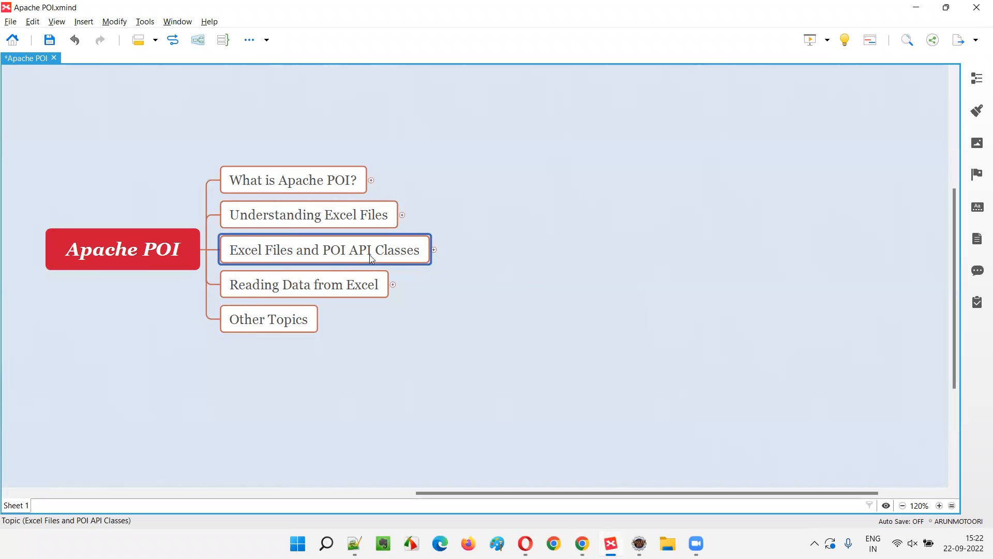
mouse_move(376, 260)
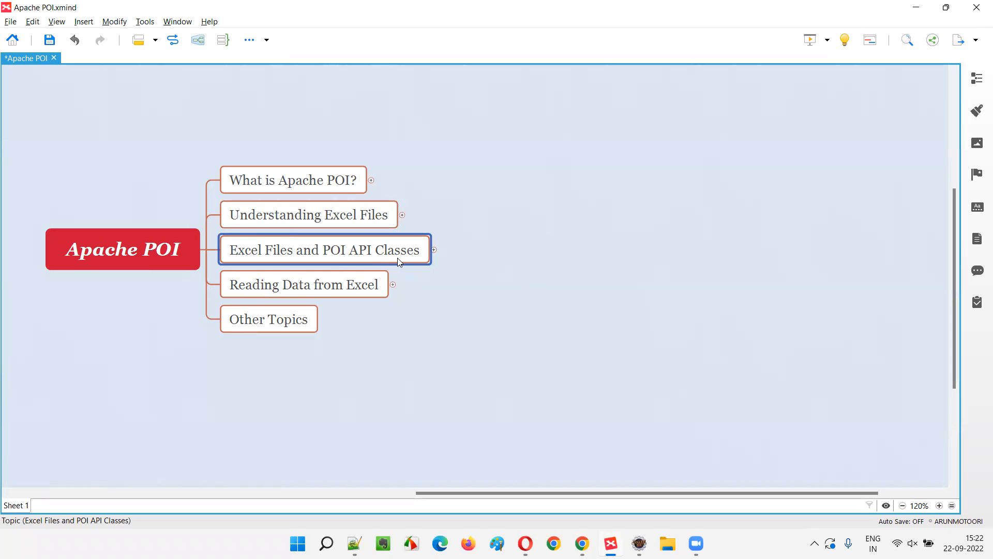
mouse_move(395, 263)
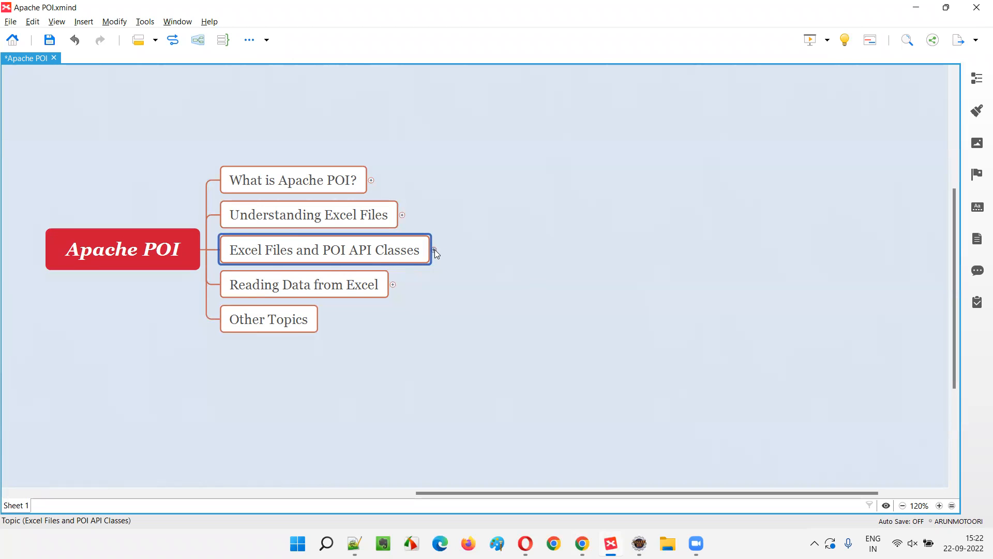
Step: Expand 'Excel Files and POI API Classes' to reveal the xls and xlsx version subtopics
click(435, 251)
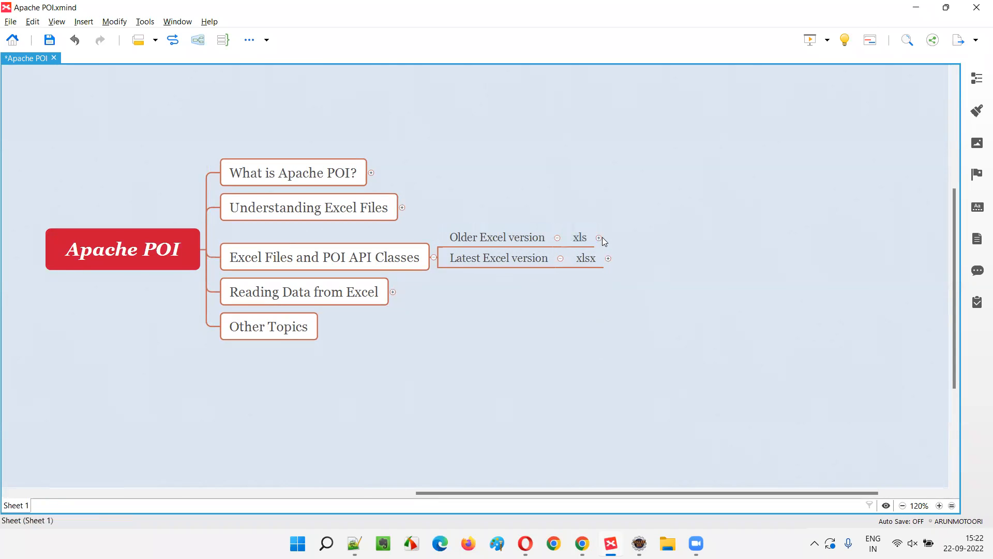
Step: Expand xls and point out HSSFWorkbook, HSSFSheet and the Older Excel version topic
click(598, 238)
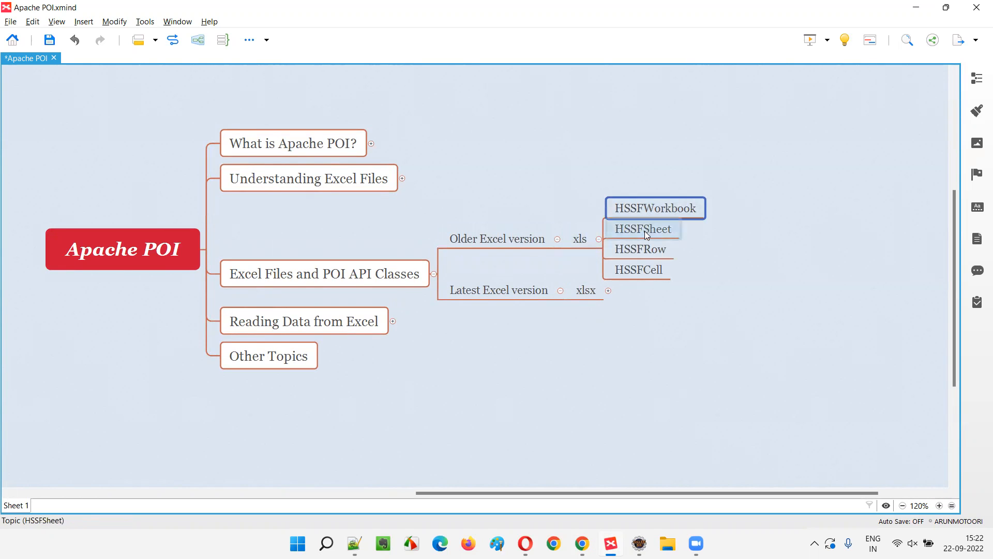
click(637, 268)
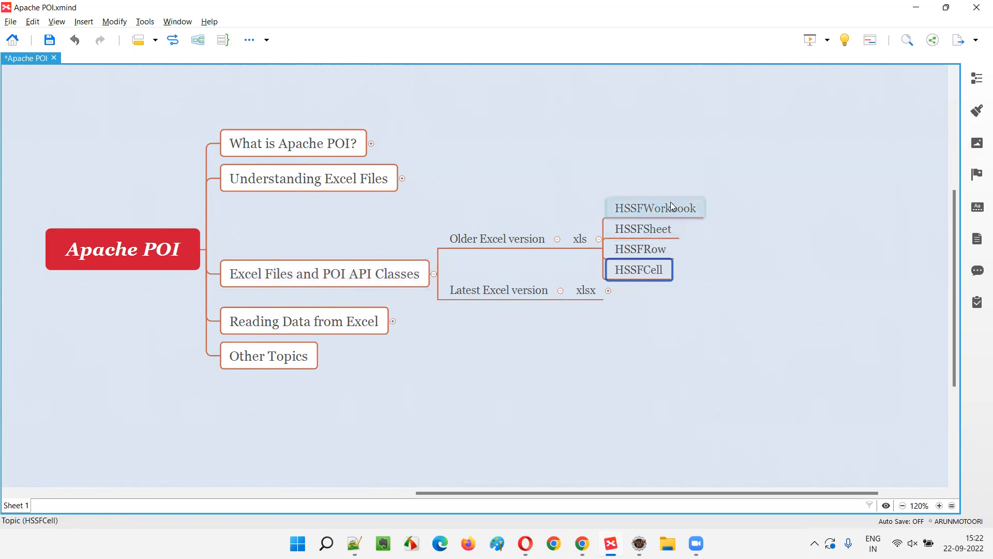
click(654, 208)
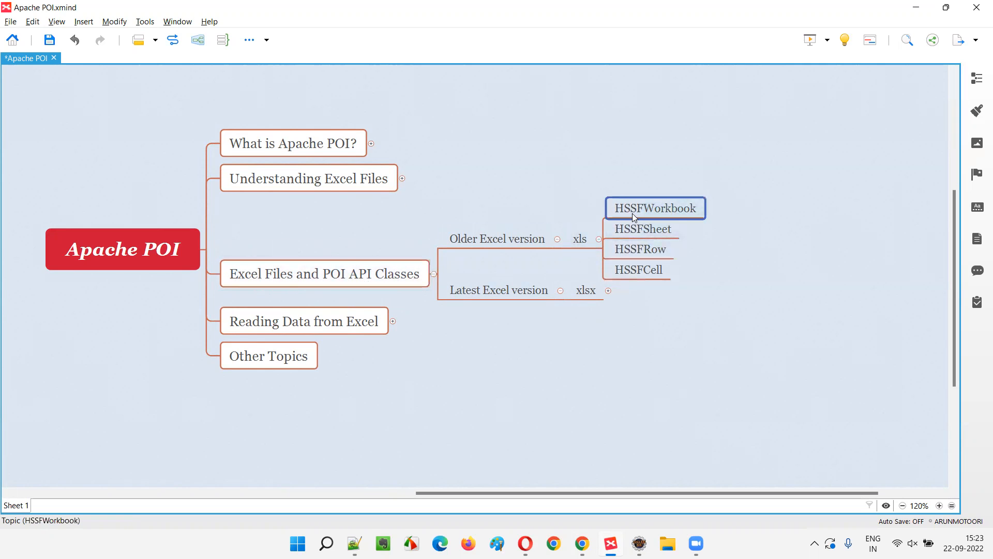
mouse_move(838, 233)
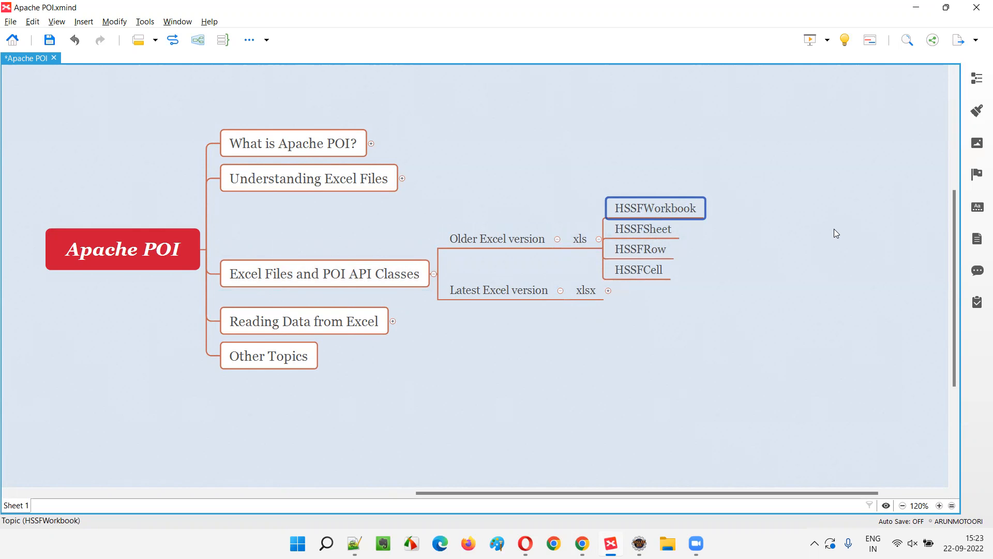
mouse_move(404, 259)
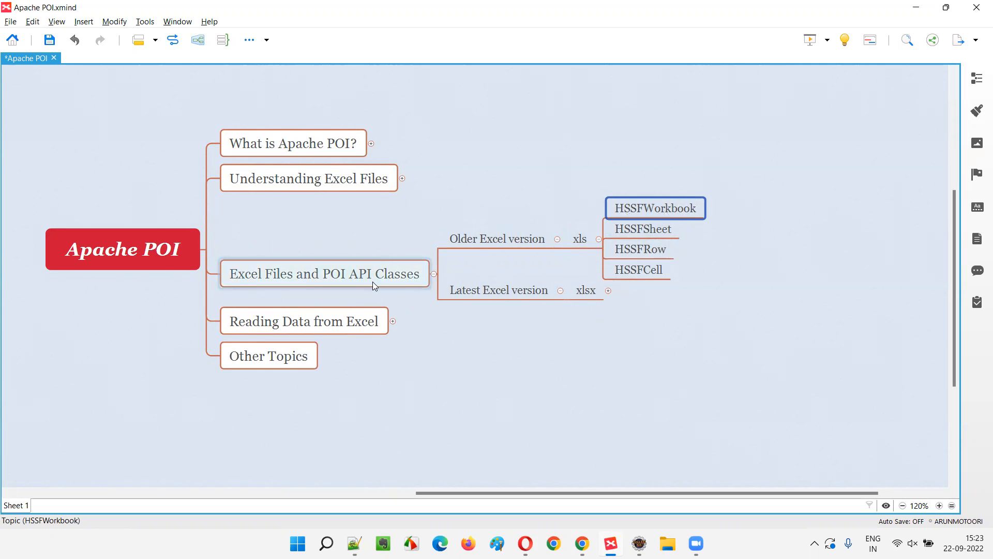
click(496, 239)
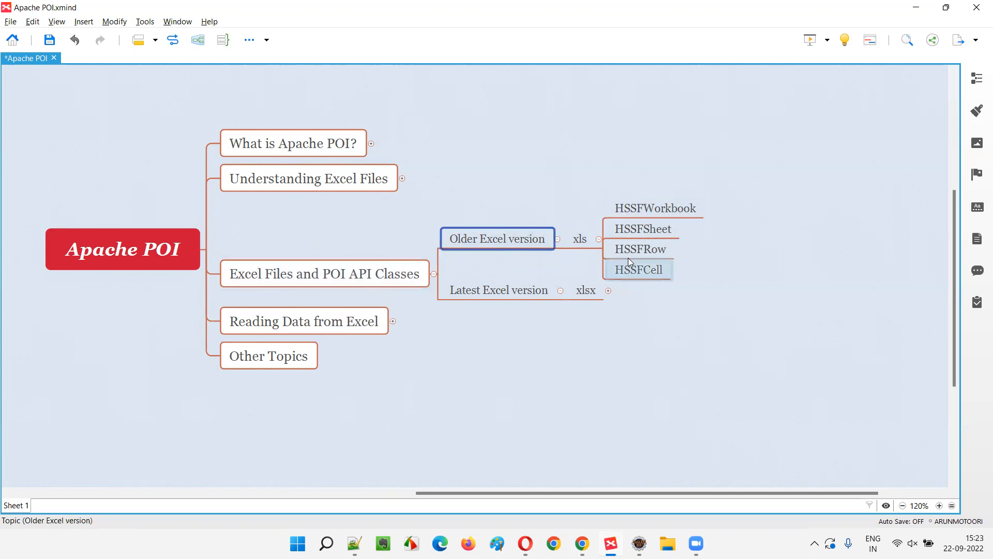
click(642, 229)
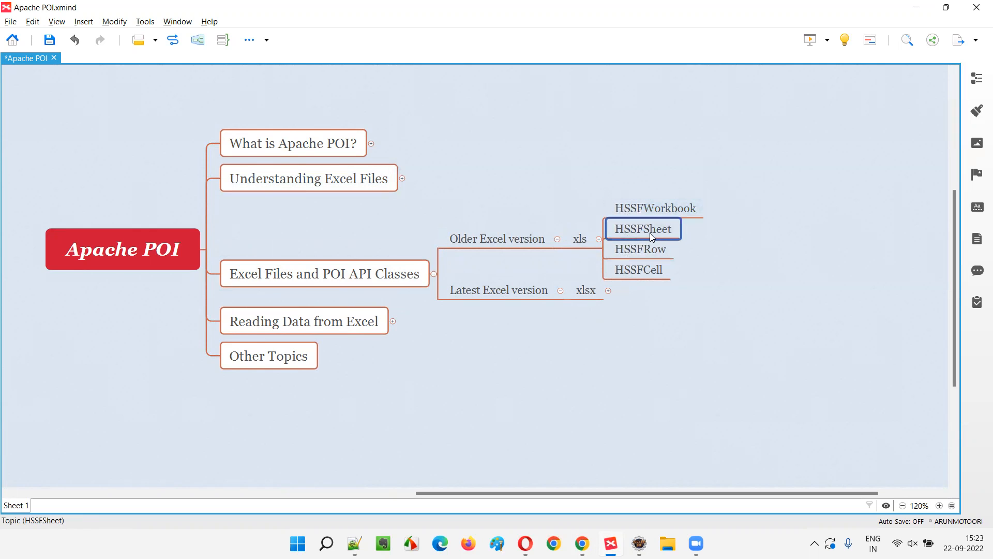
mouse_move(667, 235)
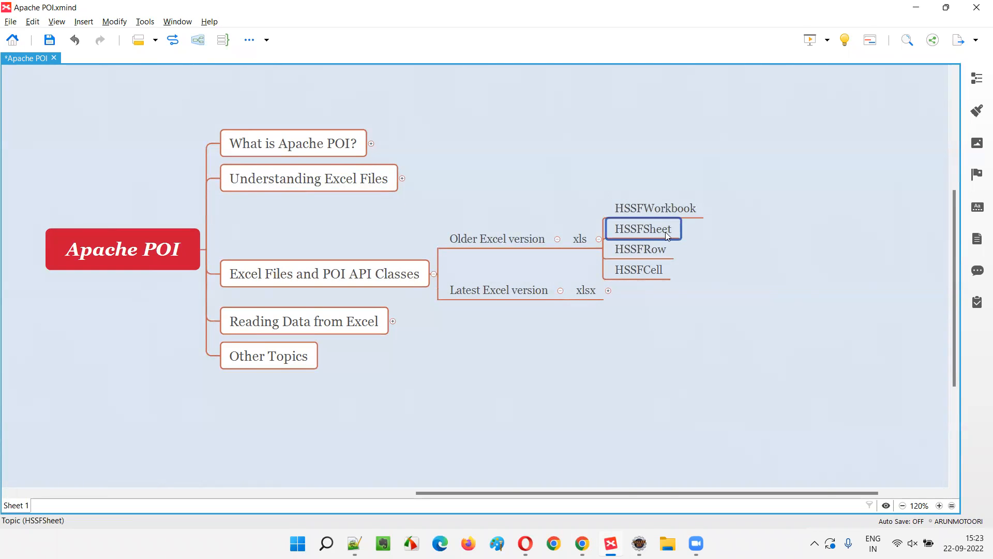
Step: Walk through the HSSFSheet, HSSFRow and HSSFCell class topics while explaining them
click(640, 248)
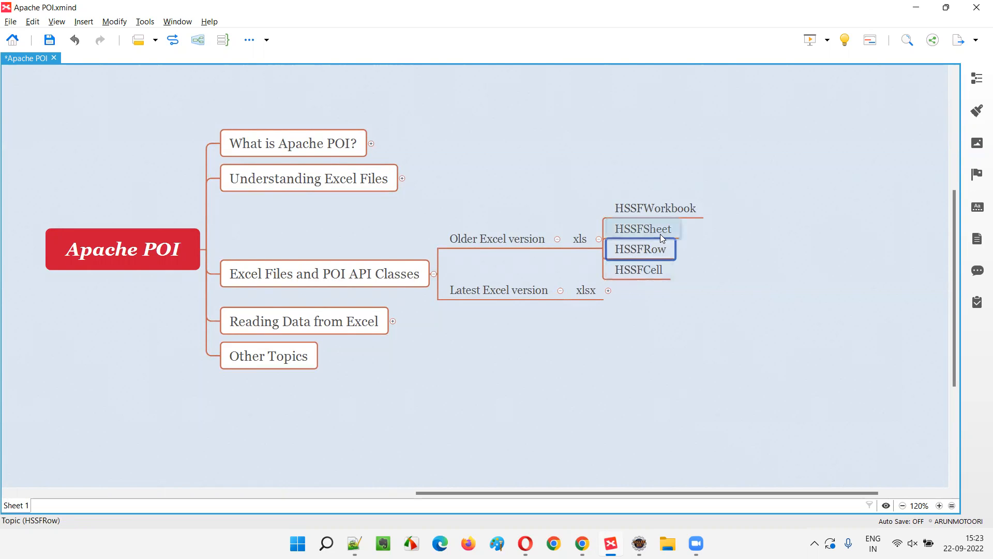
click(643, 229)
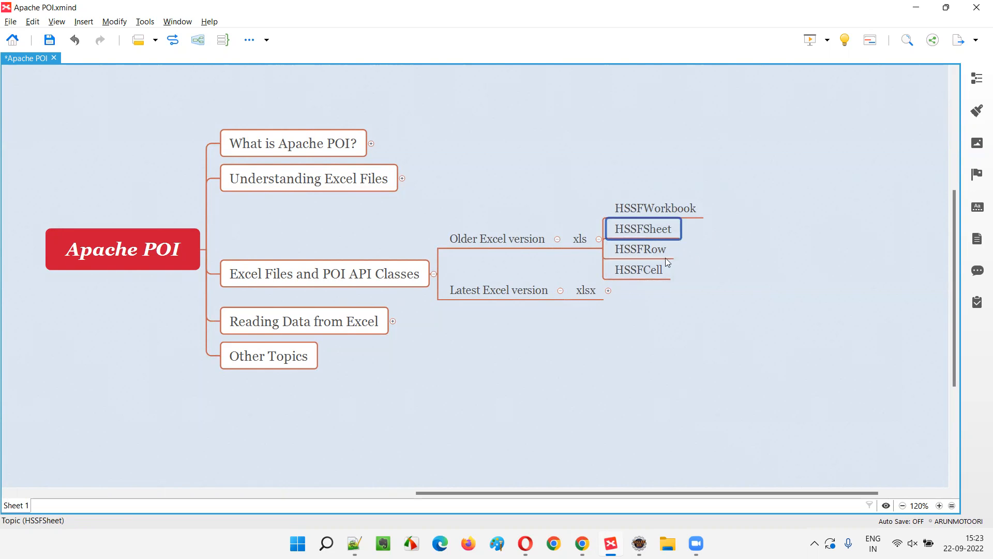
click(639, 248)
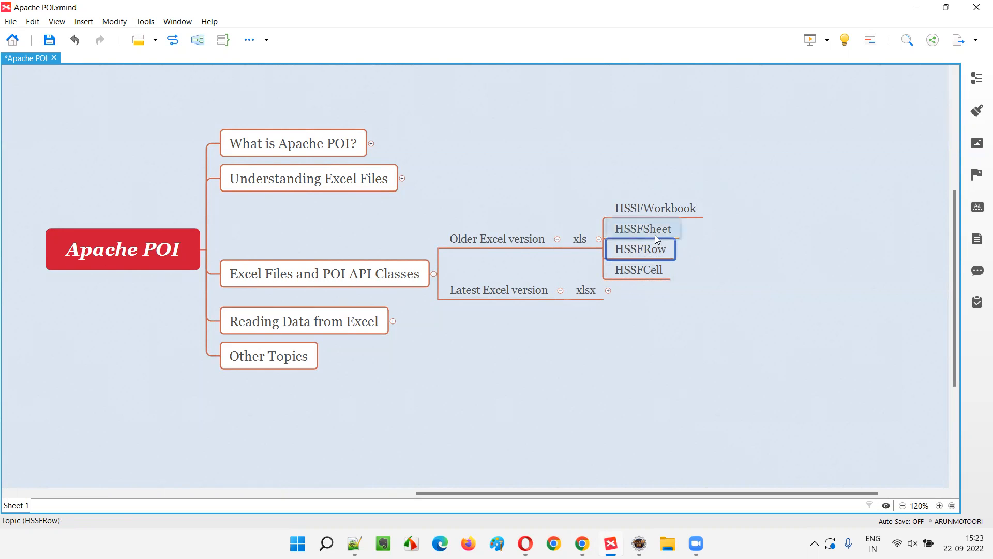
mouse_move(739, 160)
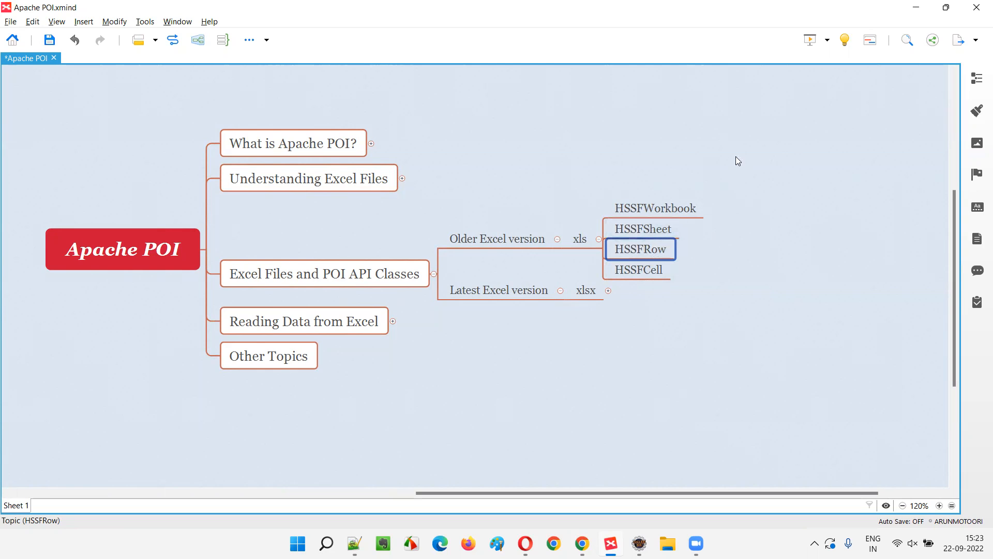
mouse_move(661, 258)
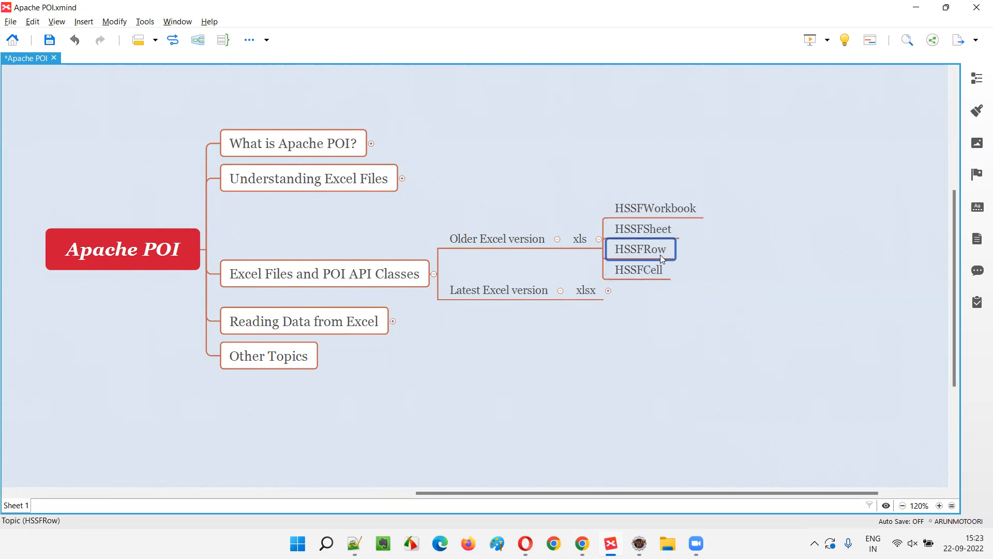
mouse_move(768, 278)
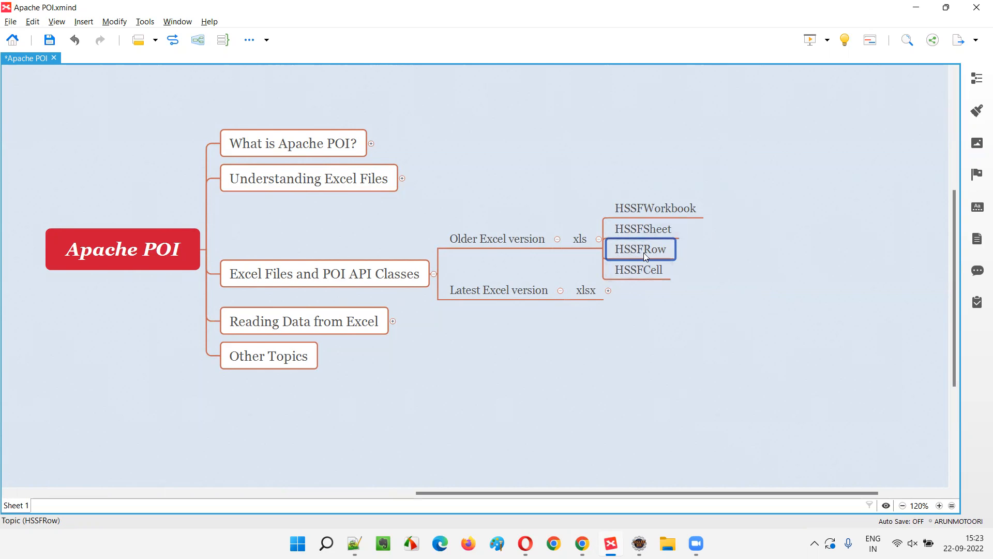
mouse_move(669, 252)
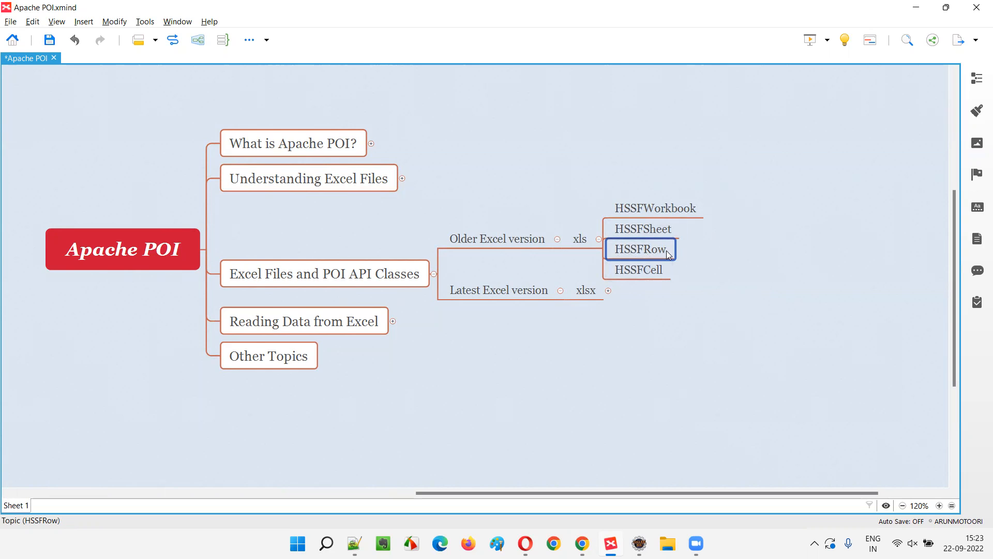
mouse_move(649, 259)
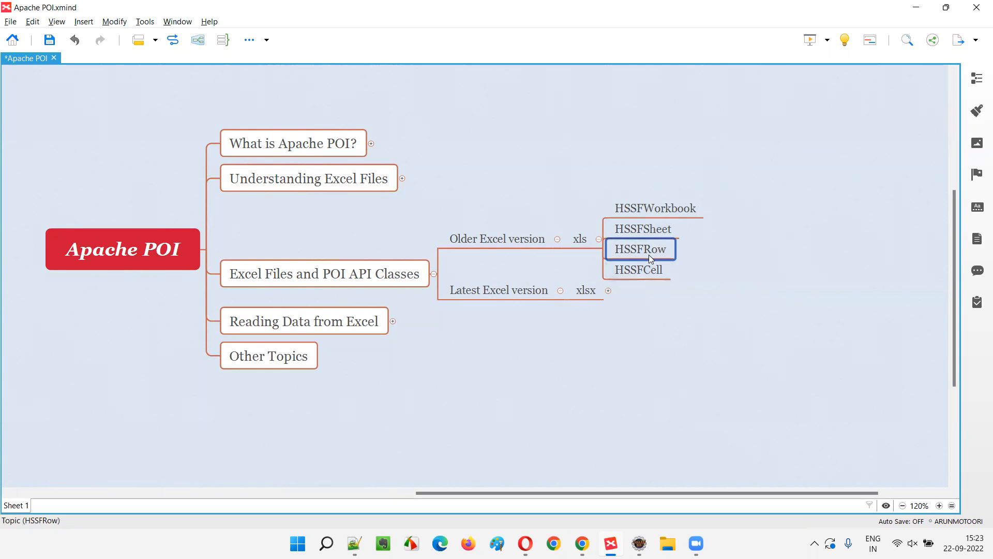
click(638, 269)
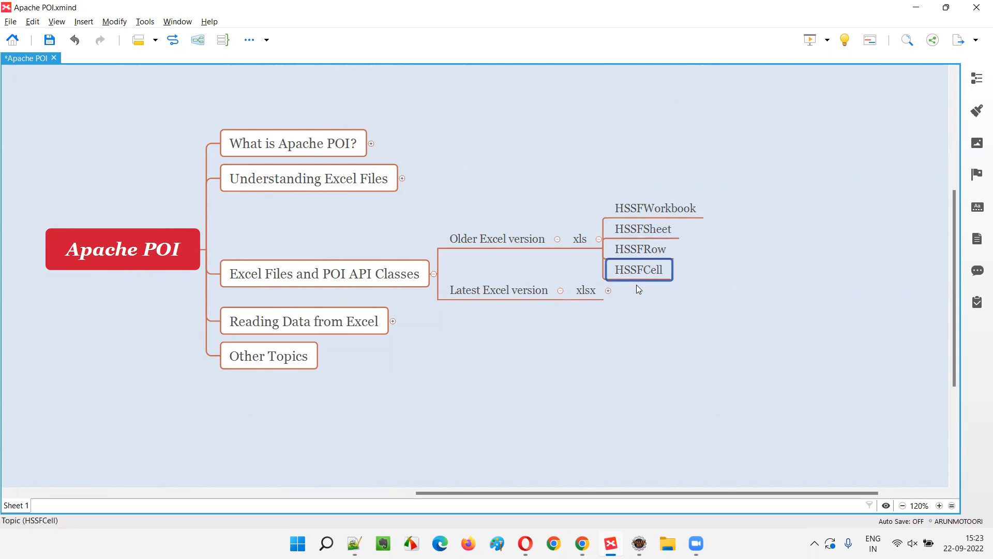
click(639, 248)
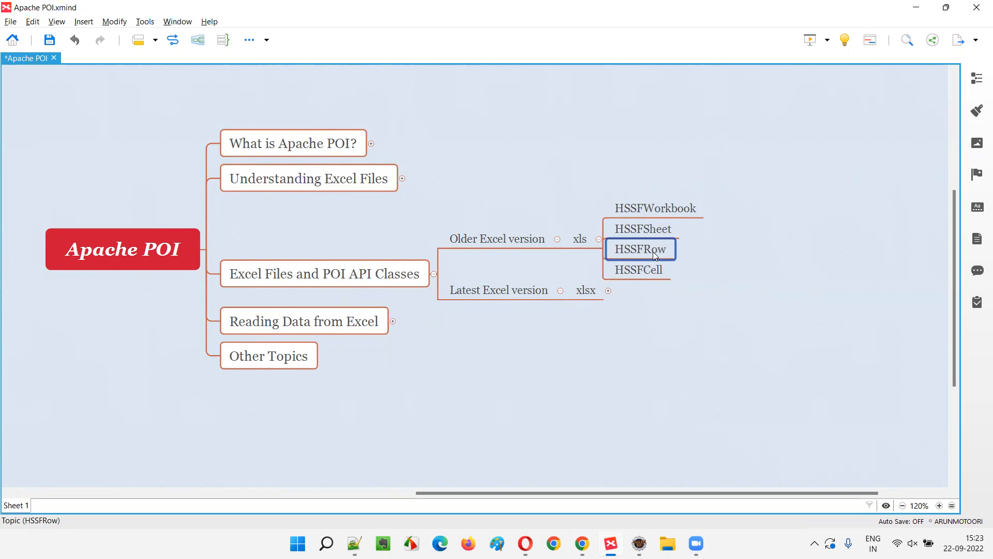
click(638, 269)
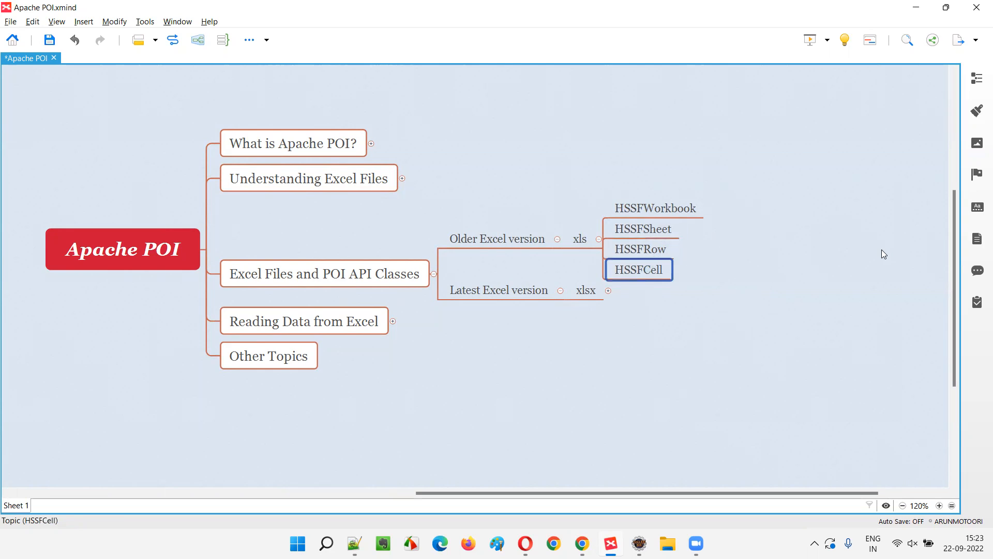
mouse_move(868, 263)
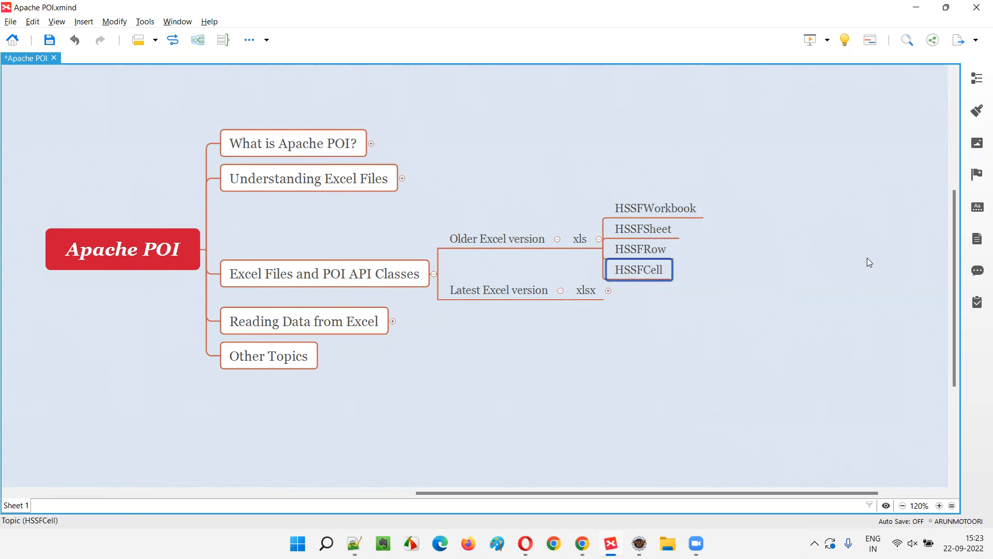
mouse_move(697, 295)
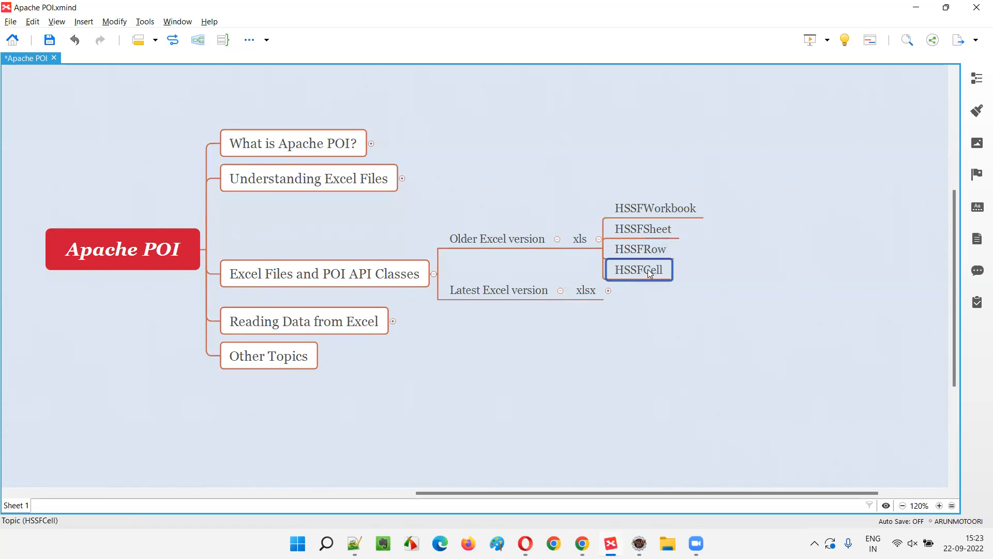
mouse_move(654, 278)
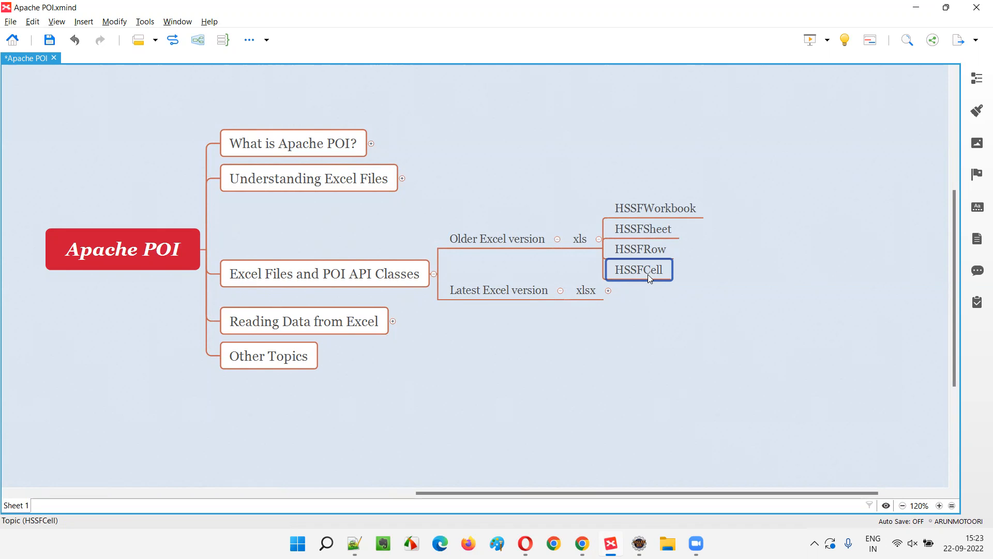
mouse_move(655, 283)
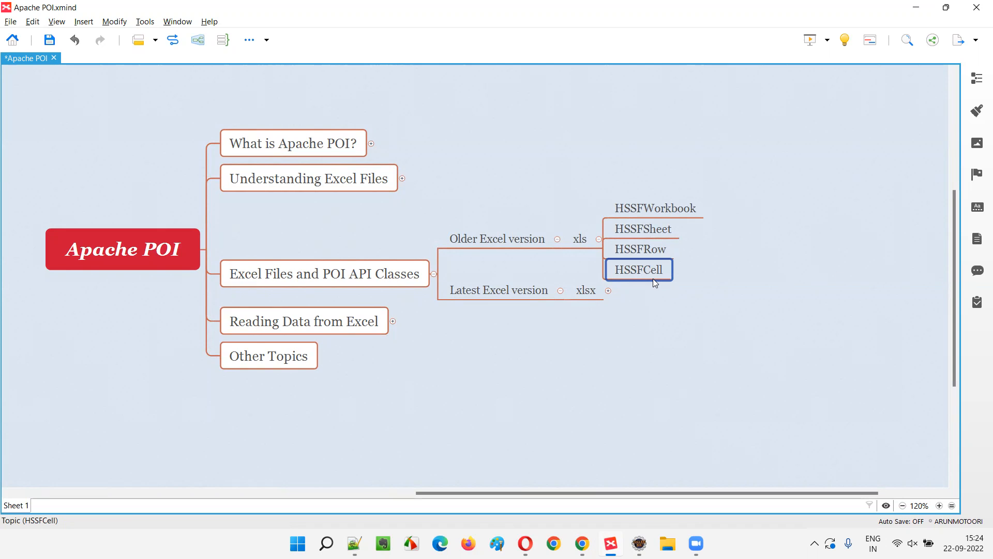
mouse_move(657, 281)
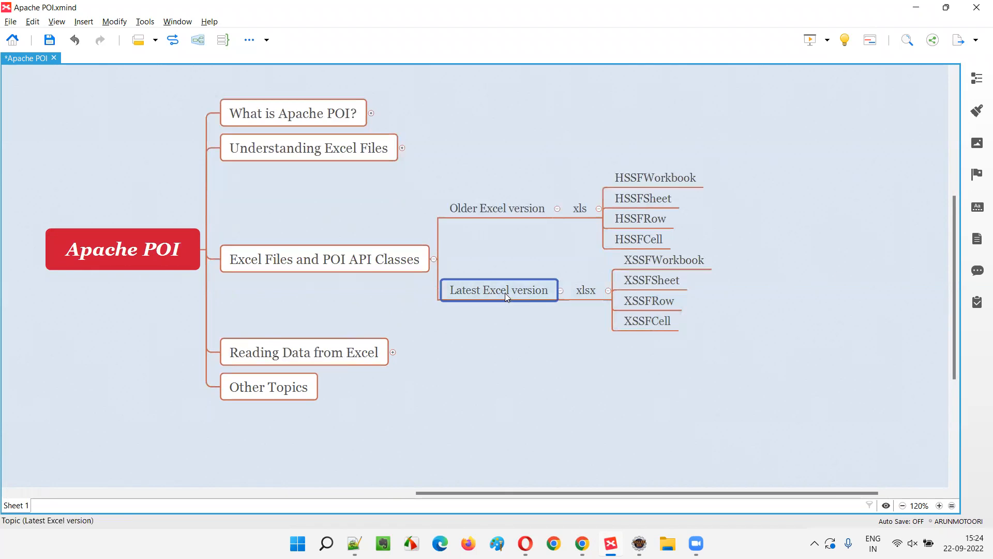
click(585, 290)
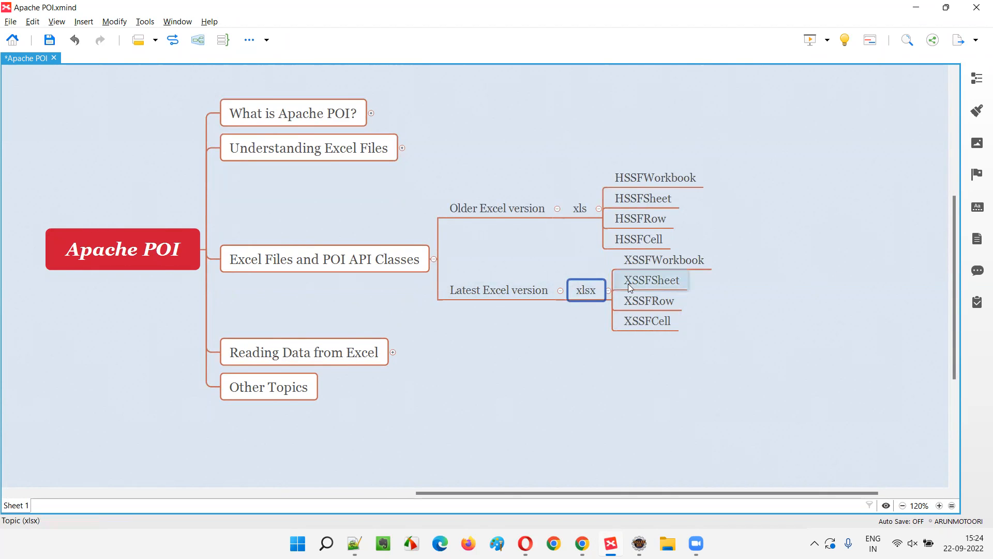
click(656, 178)
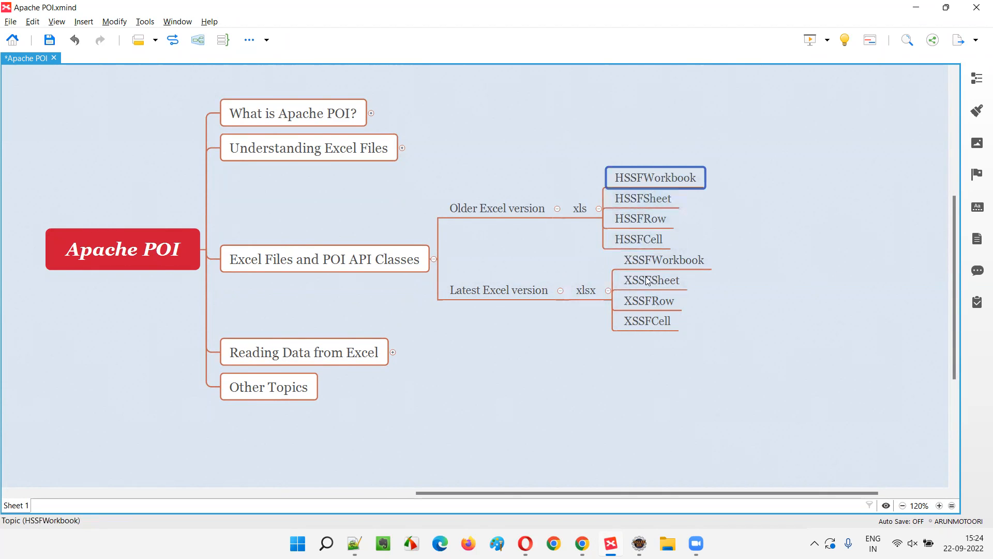
mouse_move(658, 225)
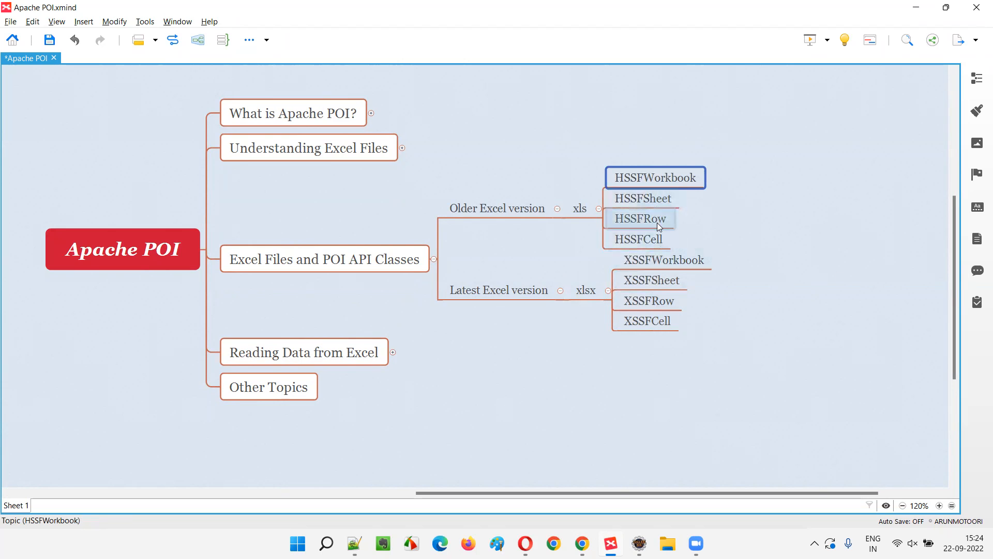
click(664, 259)
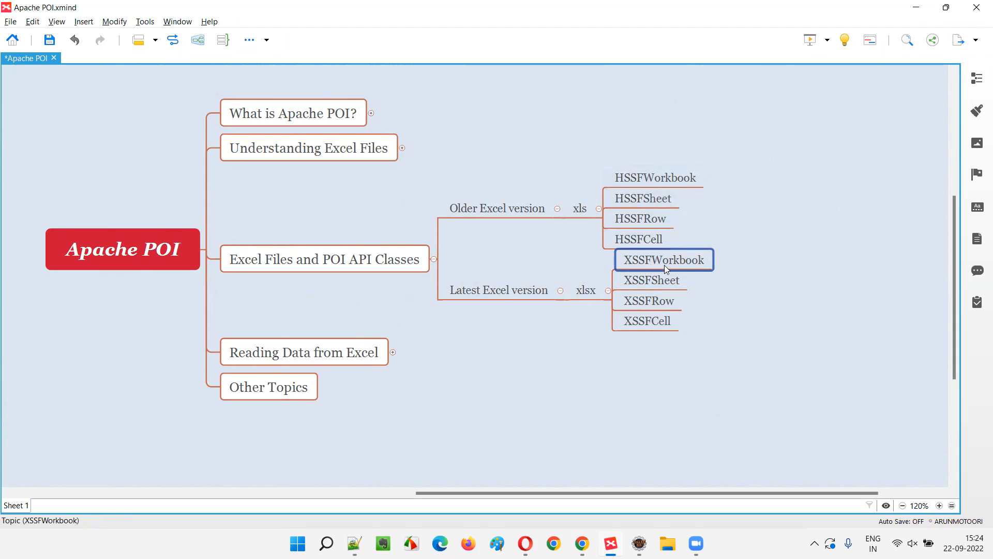
click(651, 280)
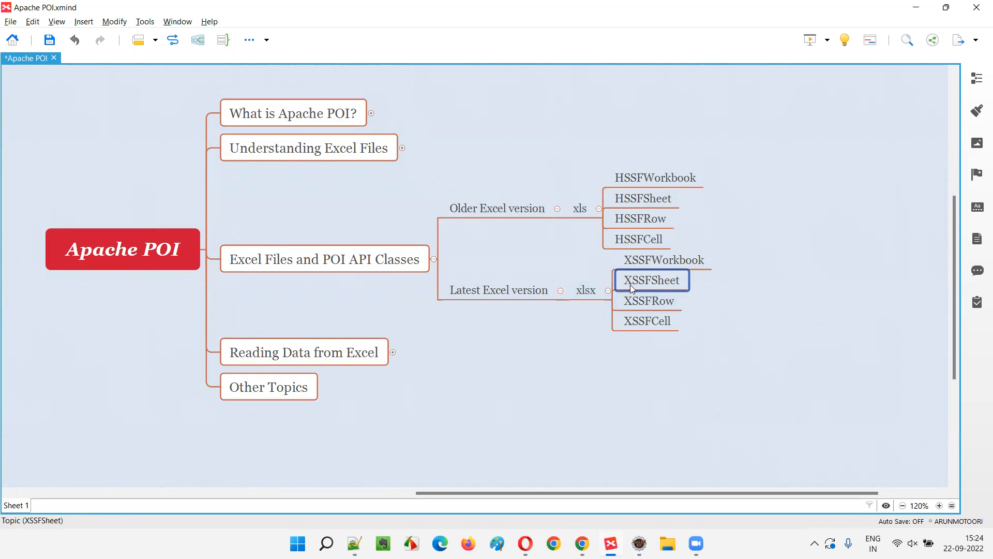
click(648, 301)
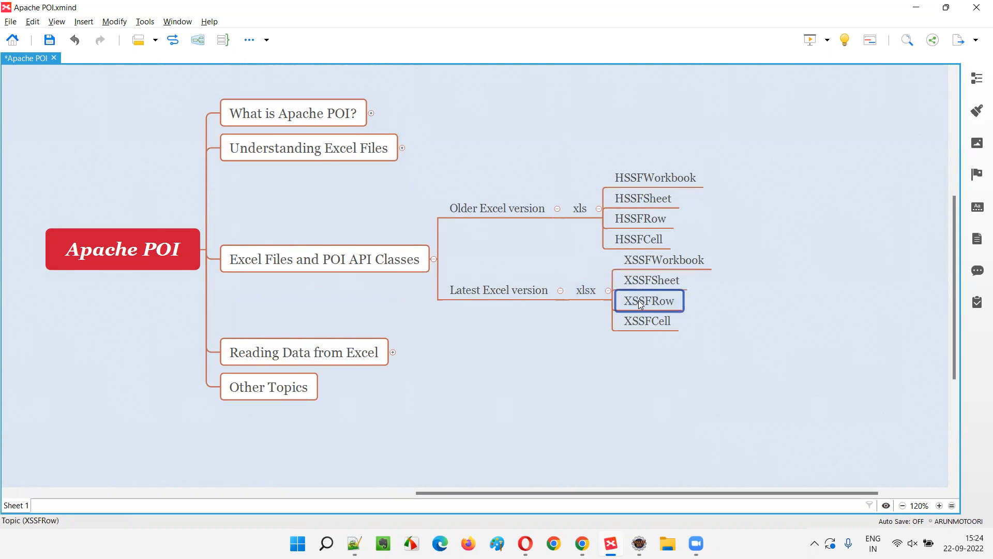
click(647, 321)
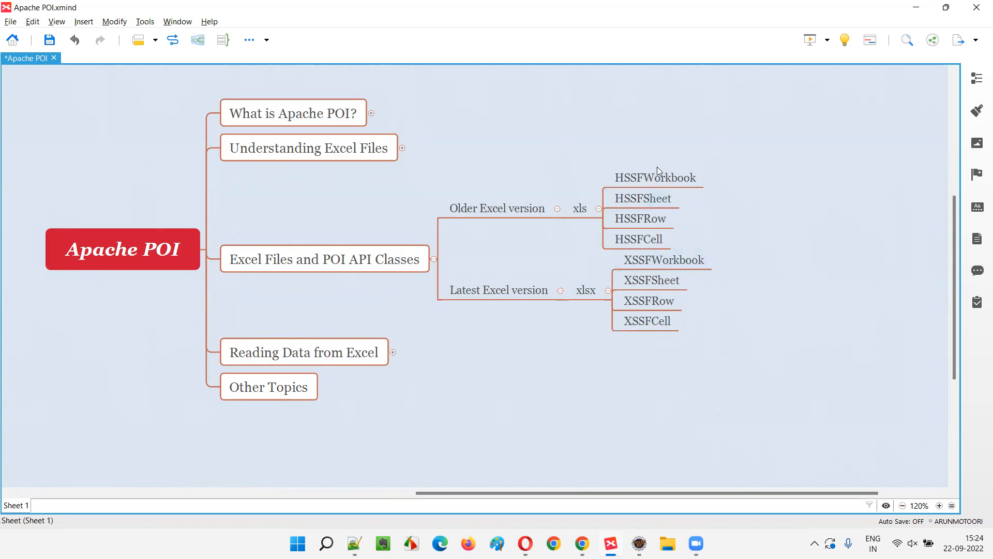
Step: Review the 'Excel Files and POI API Classes' and 'Reading Data from Excel' topics
click(325, 259)
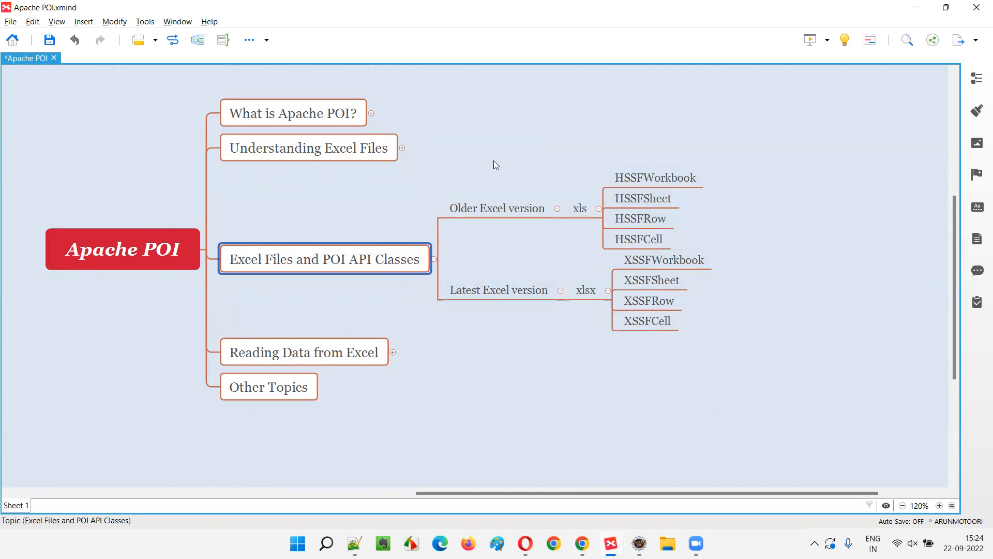
mouse_move(389, 270)
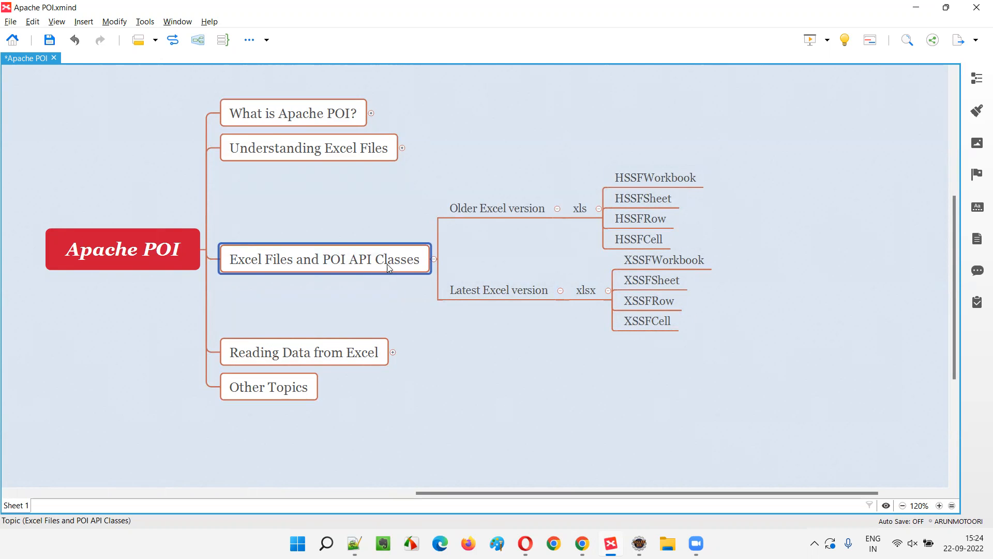
mouse_move(276, 254)
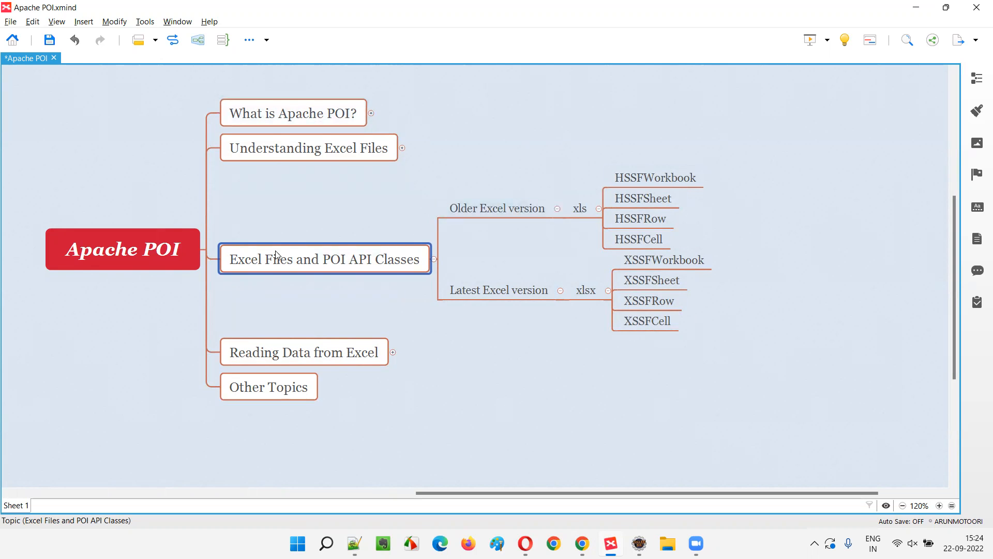
click(640, 239)
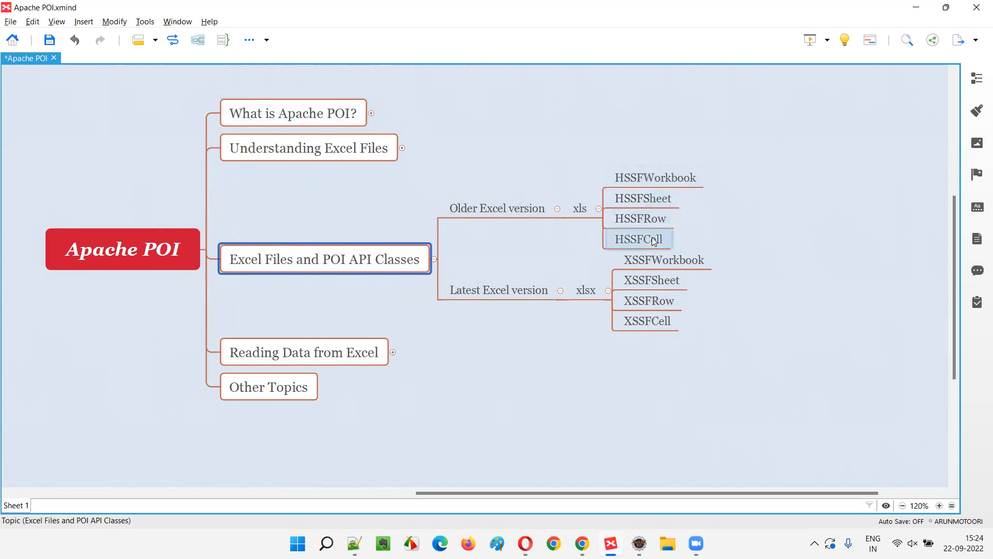
click(660, 346)
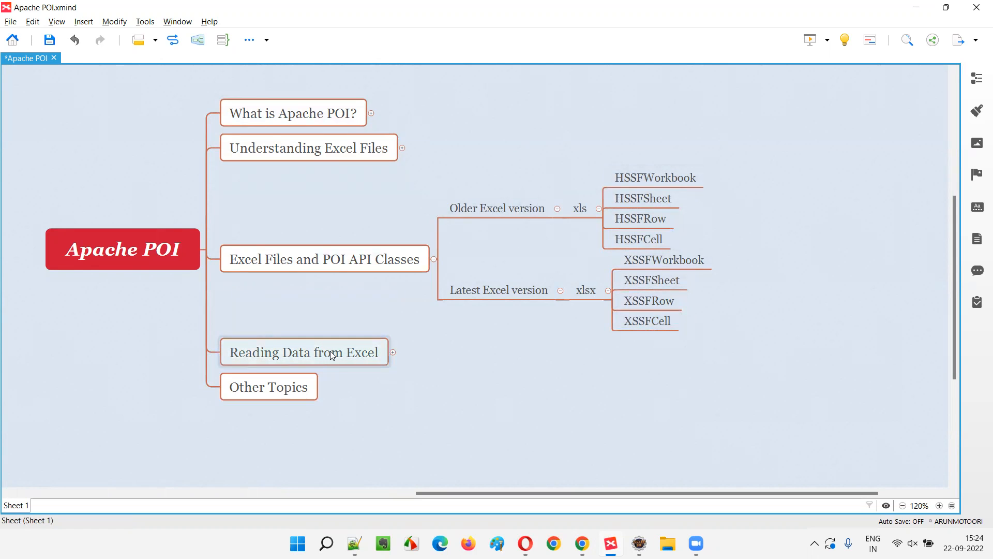
mouse_move(322, 346)
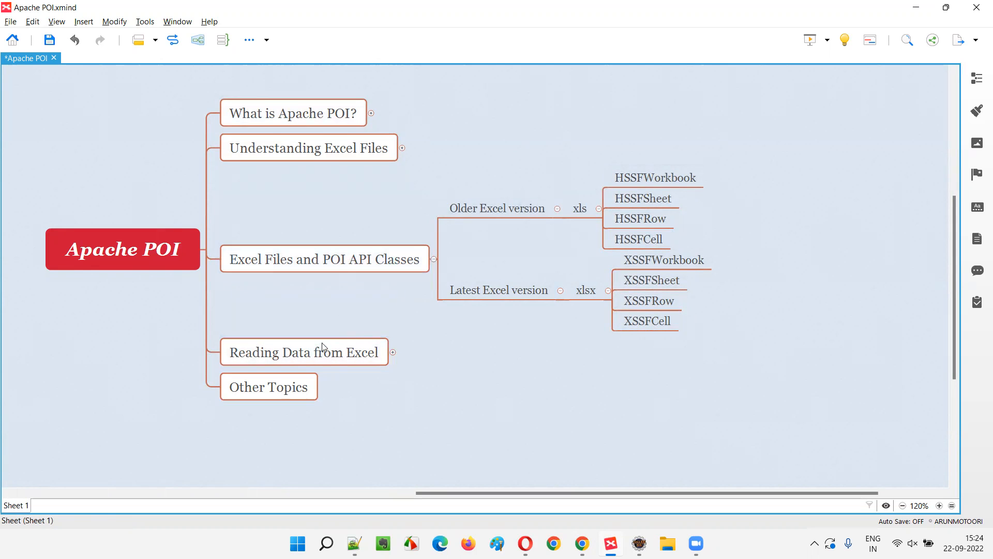
click(304, 352)
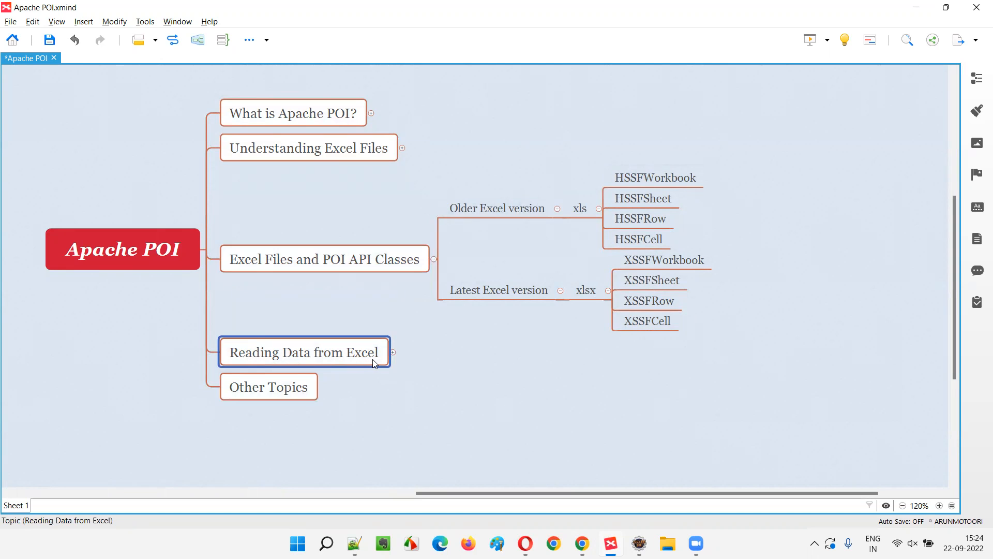
mouse_move(618, 294)
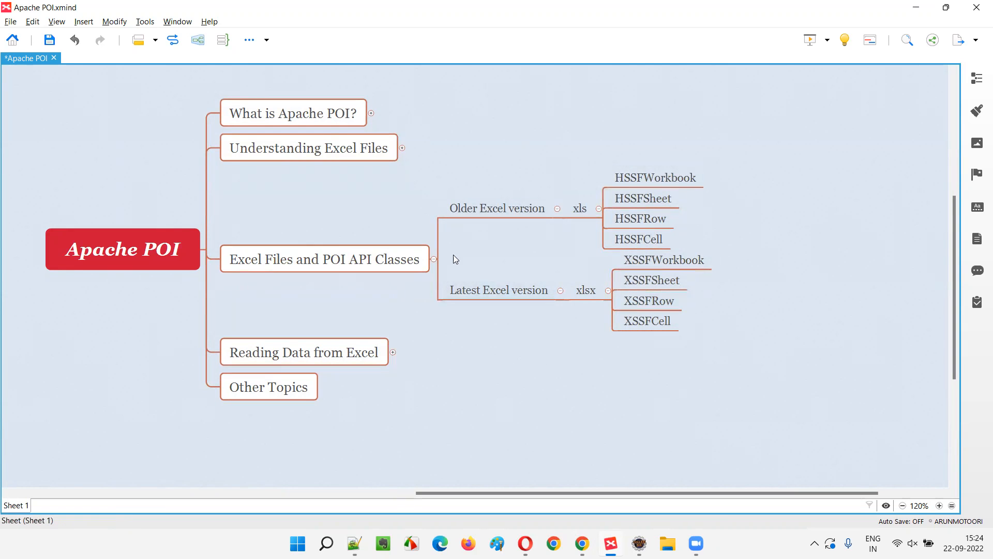
Step: Collapse the 'Excel Files and POI API Classes' branch to hide its version and class subtopics
click(434, 258)
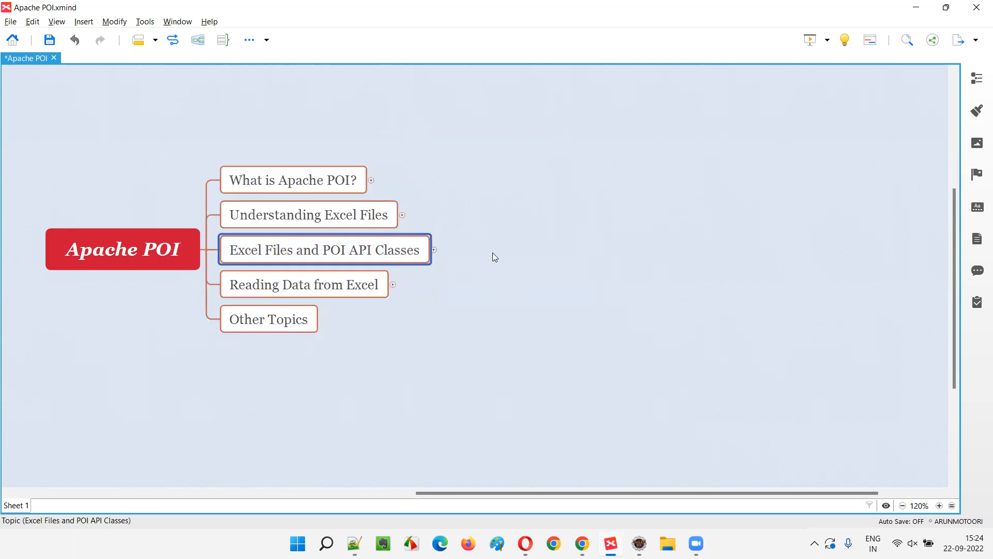
click(435, 249)
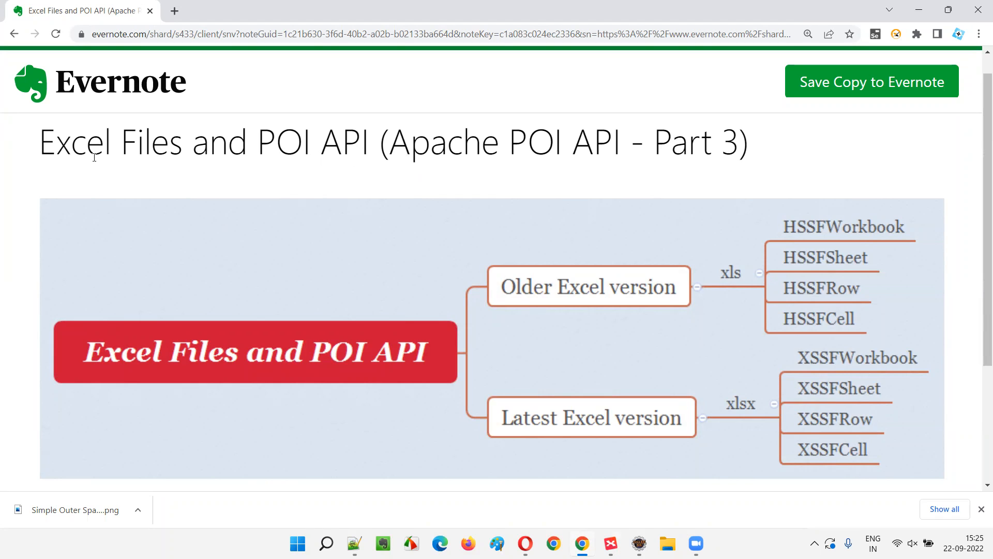
mouse_move(829, 260)
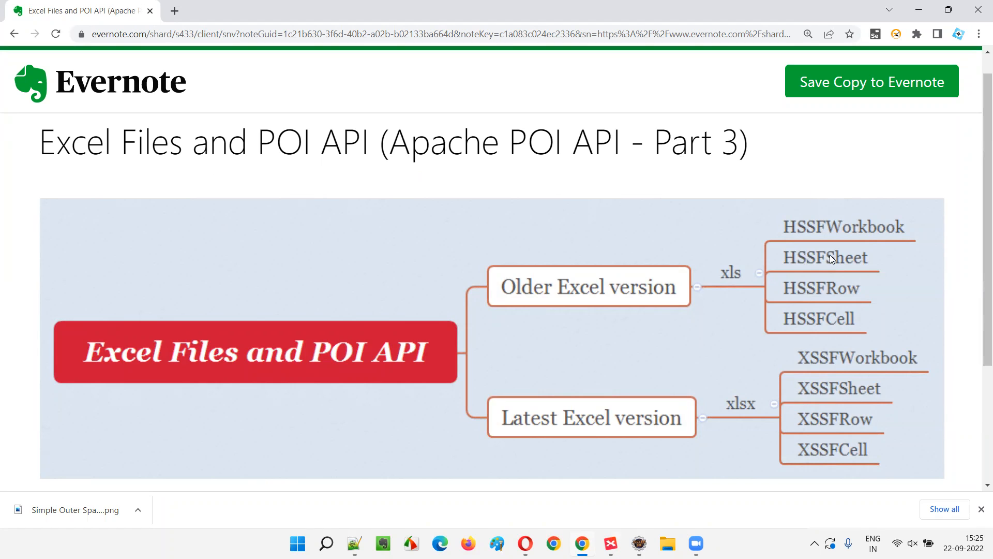
mouse_move(817, 353)
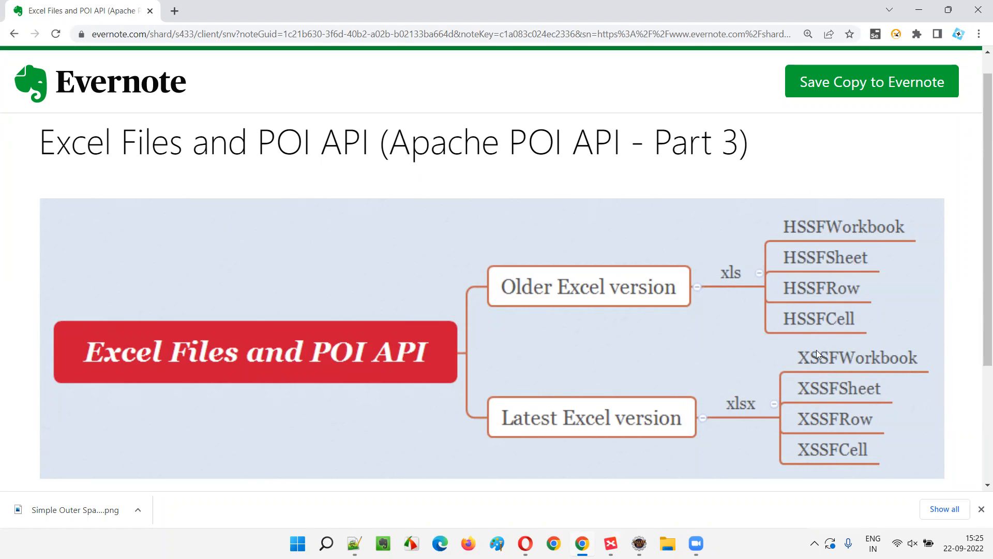
mouse_move(500, 192)
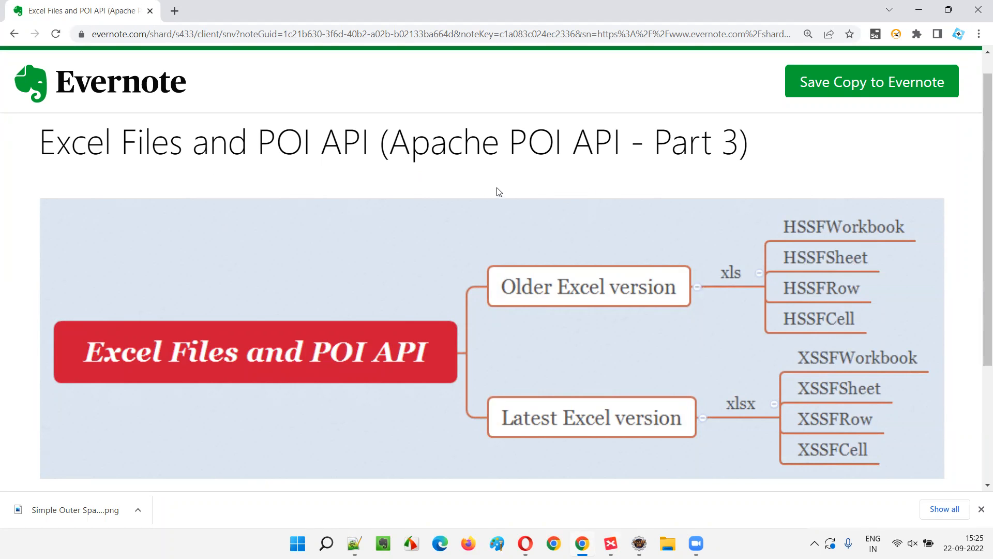
Step: Highlight 'Apache POI API' in the Evernote shared note title, then clear the selection
drag(390, 142, 611, 142)
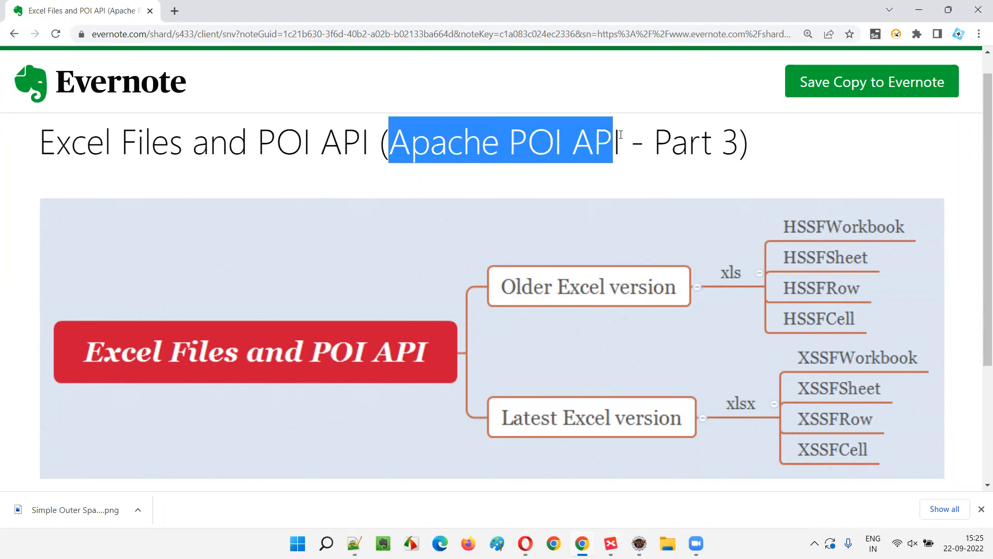
click(635, 185)
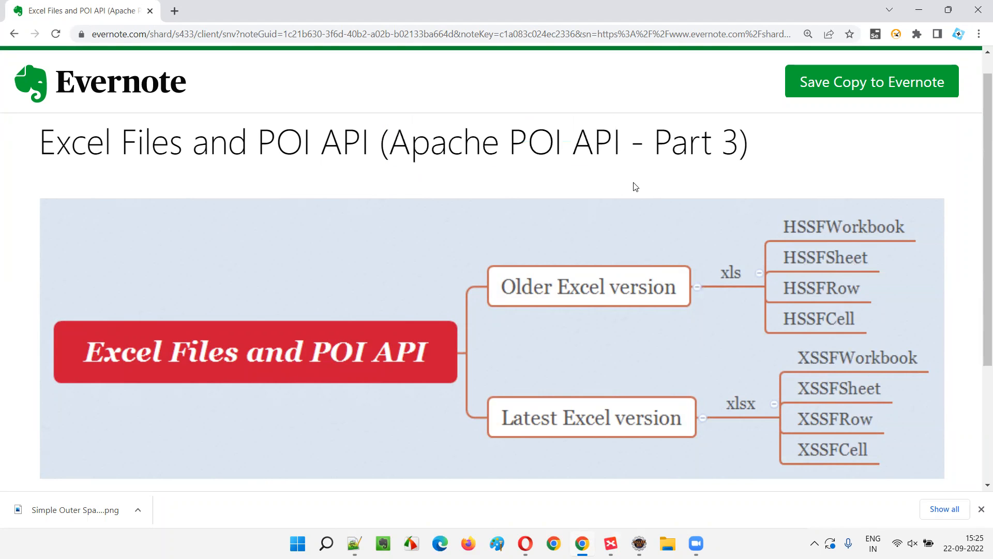
mouse_move(518, 54)
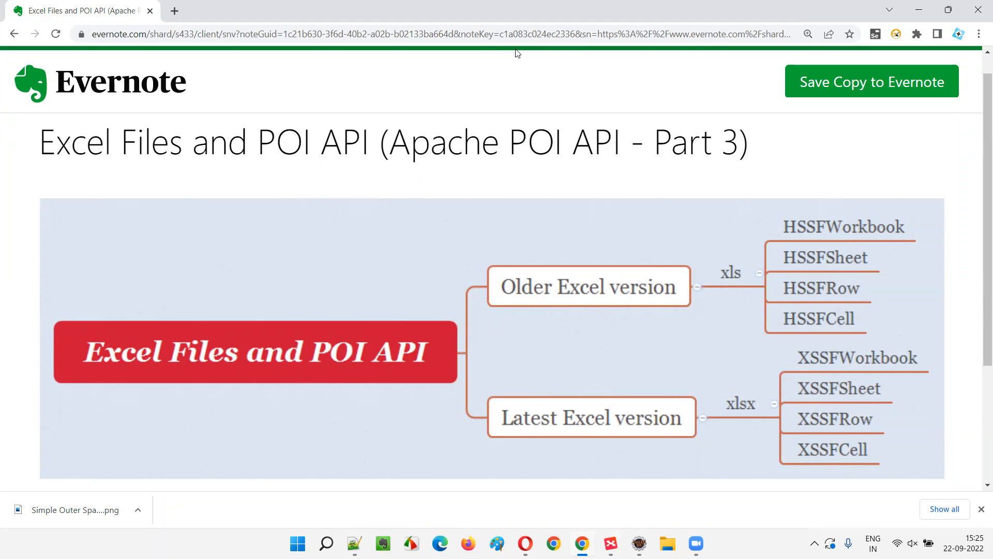